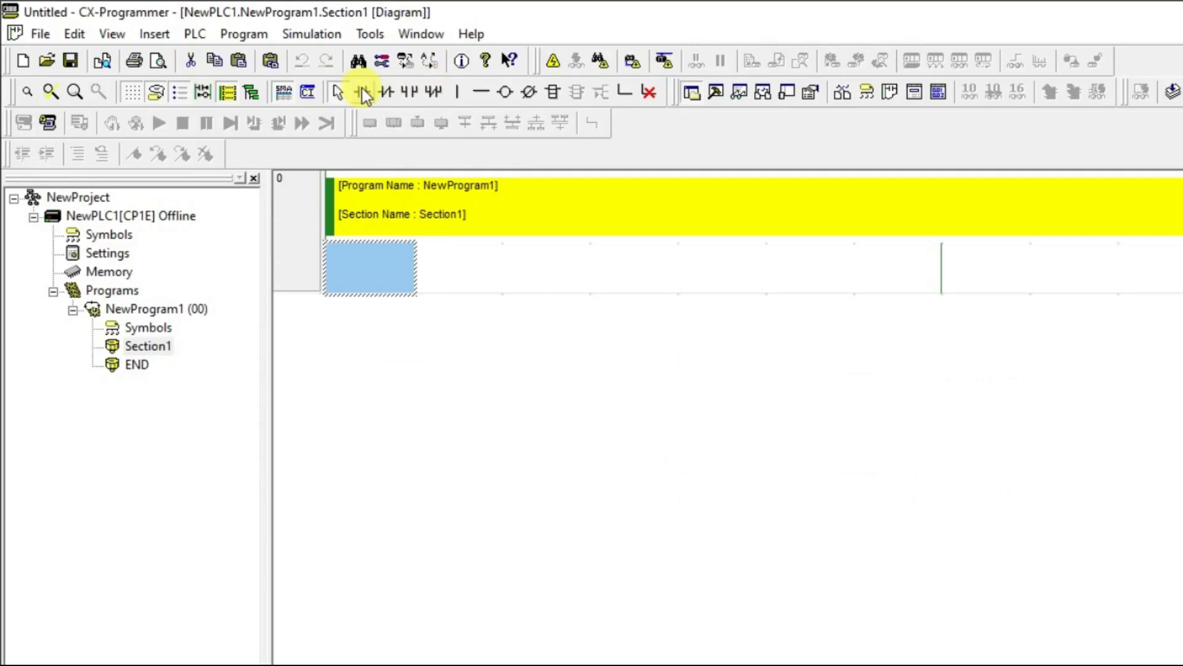
# Place an input contact with address 0.00 at the start of rung 0.
pyautogui.click(361, 92)
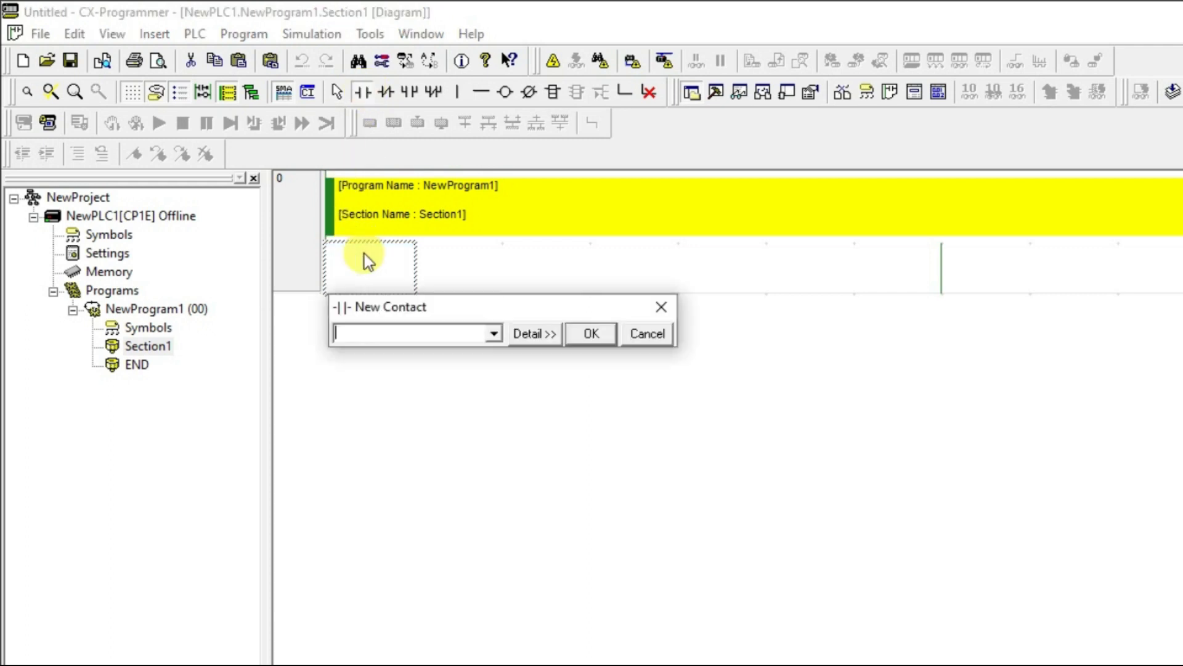
pyautogui.write('0')
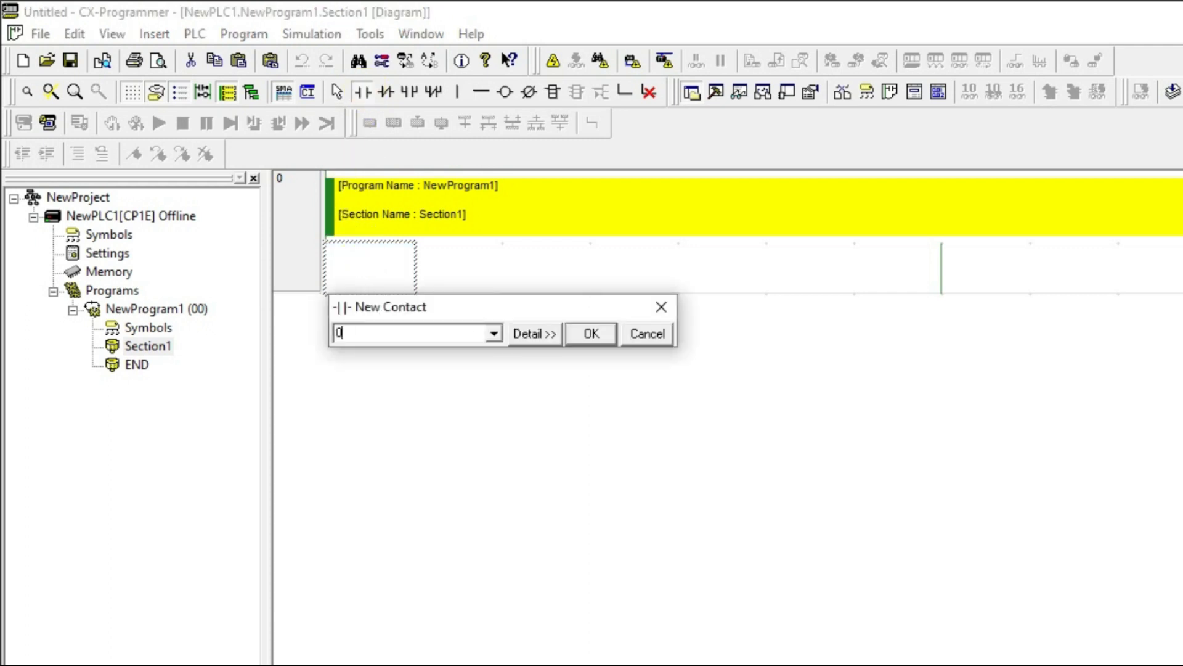
pyautogui.click(590, 333)
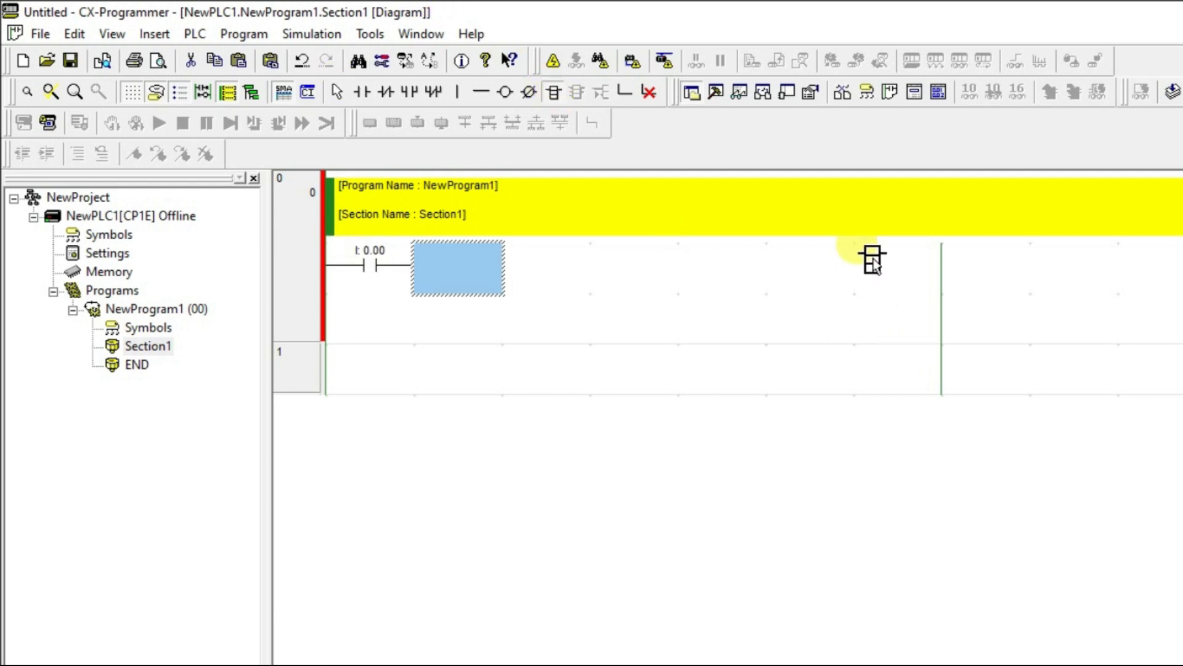
# Add a WSFT word shift with source D100 and range D200 to D205 at the rung end.
pyautogui.write('WSFT')
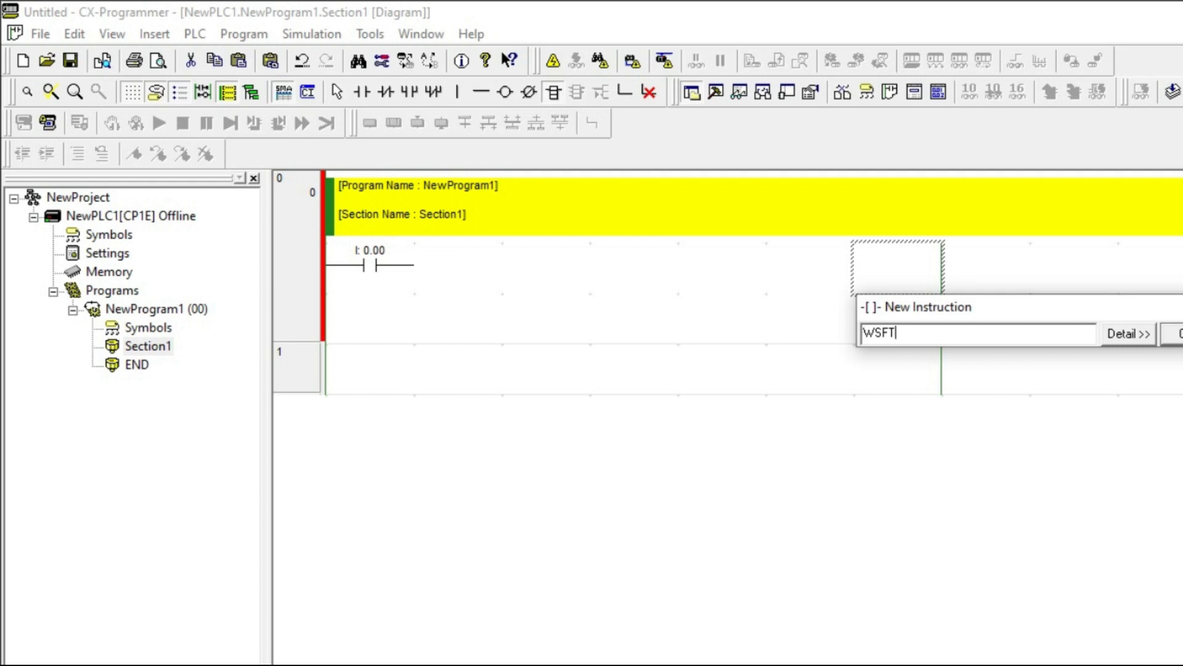
pyautogui.write('d100 d200')
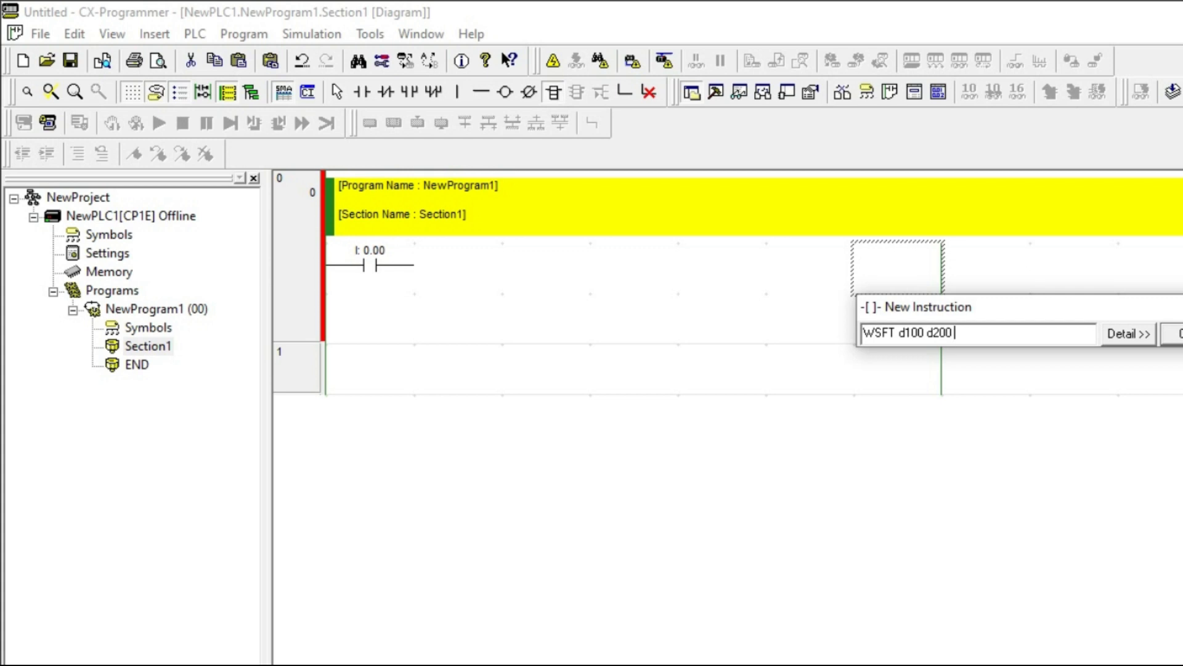
pyautogui.write('d20')
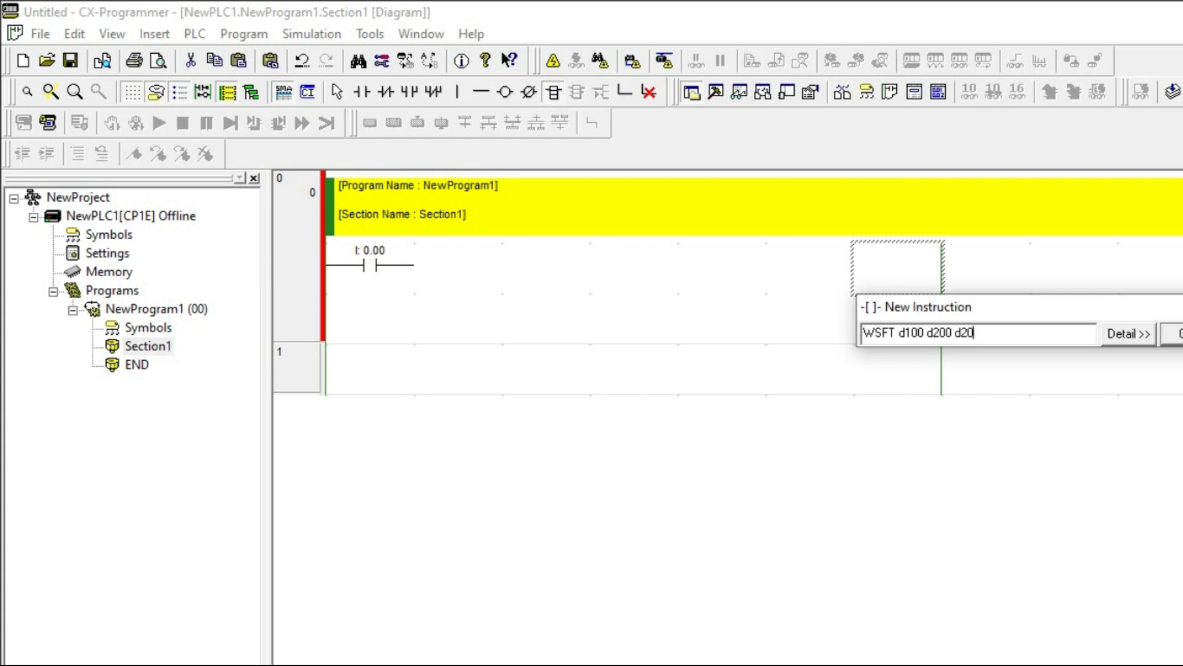
pyautogui.write('5')
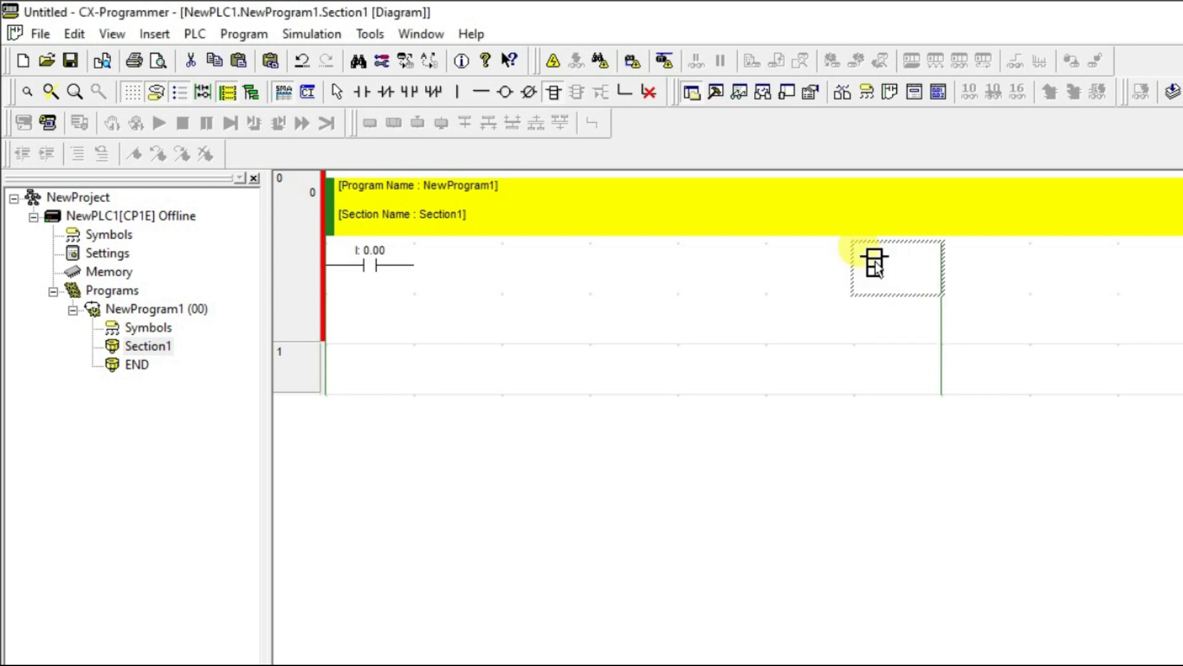
pyautogui.click(896, 275)
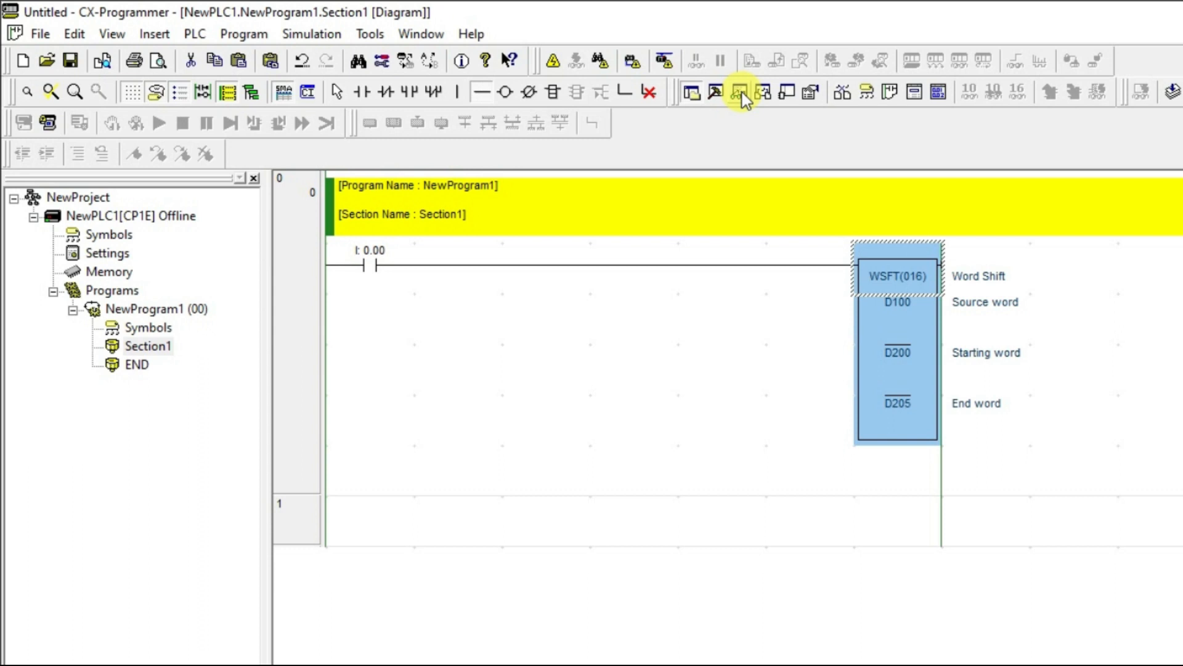
# List D100 and the D200-series words through D204 in a watch window for monitoring.
pyautogui.click(741, 90)
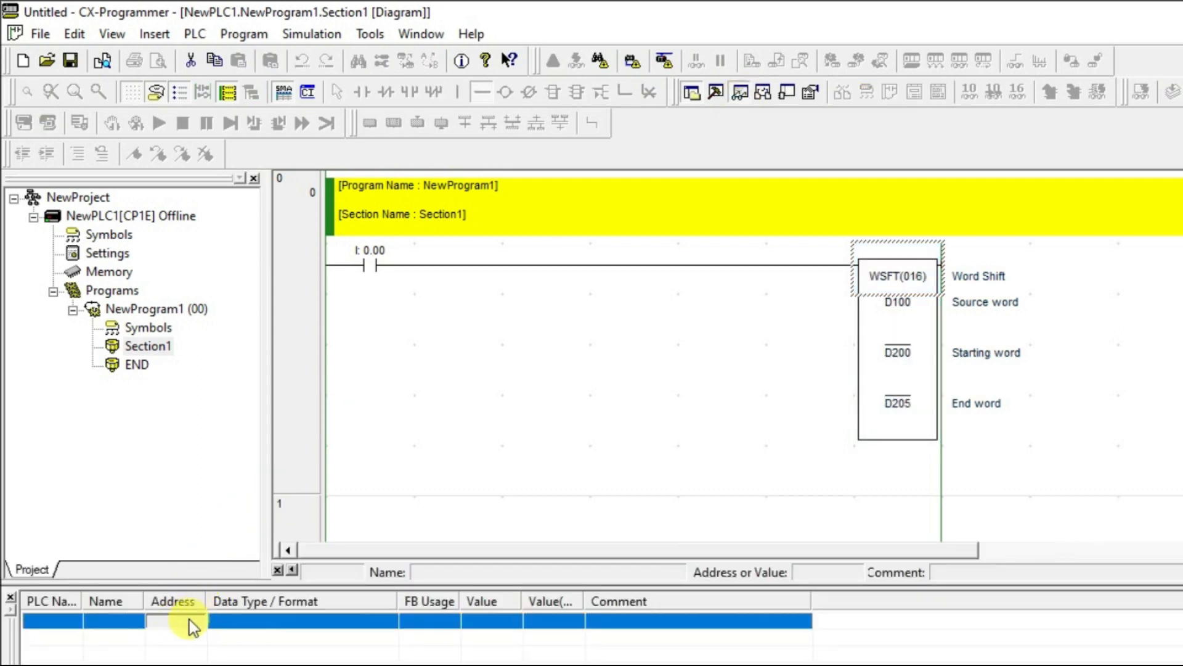
pyautogui.write('d100')
pyautogui.write('d200')
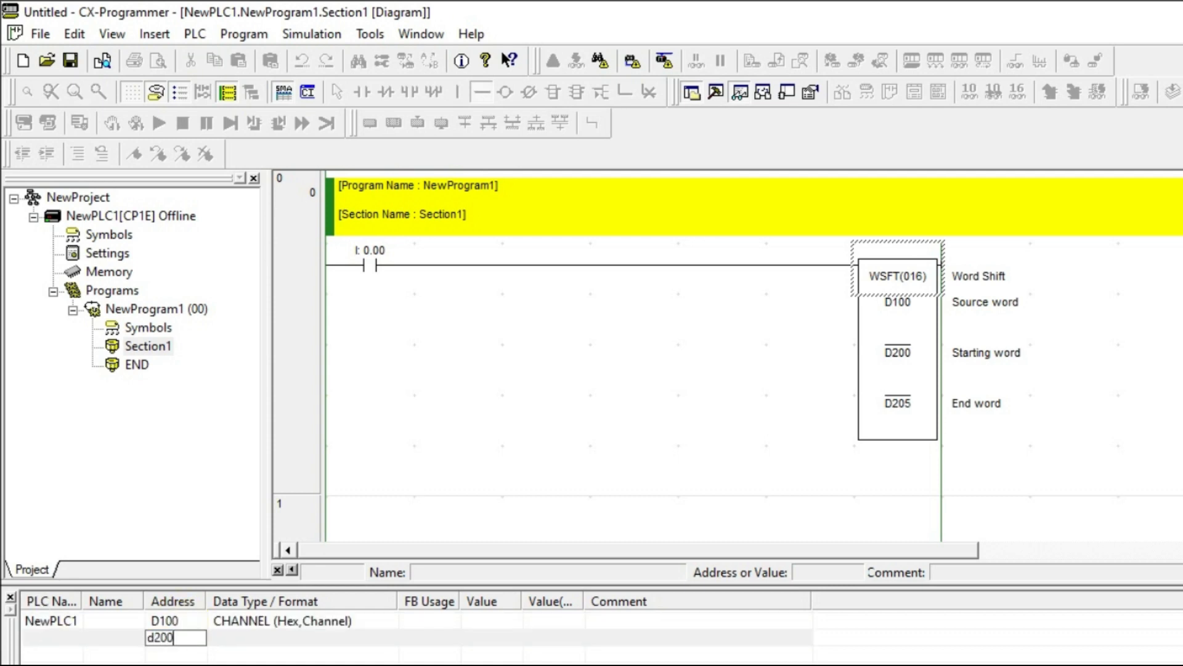
pyautogui.press('Enter')
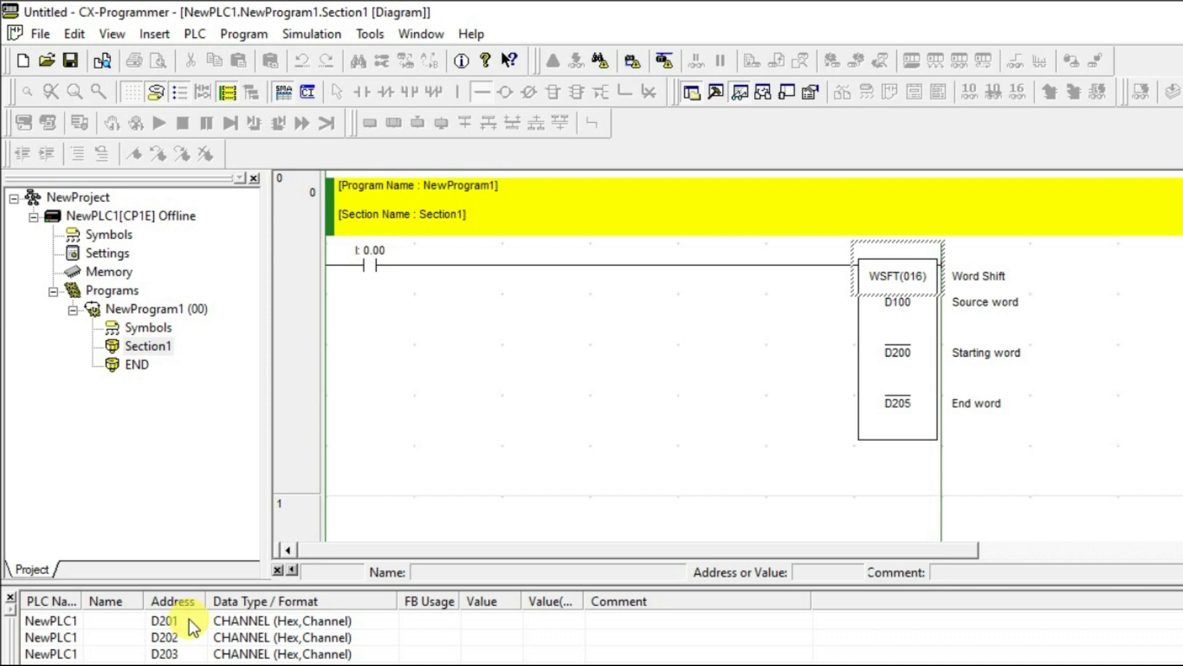
pyautogui.scroll(-3)
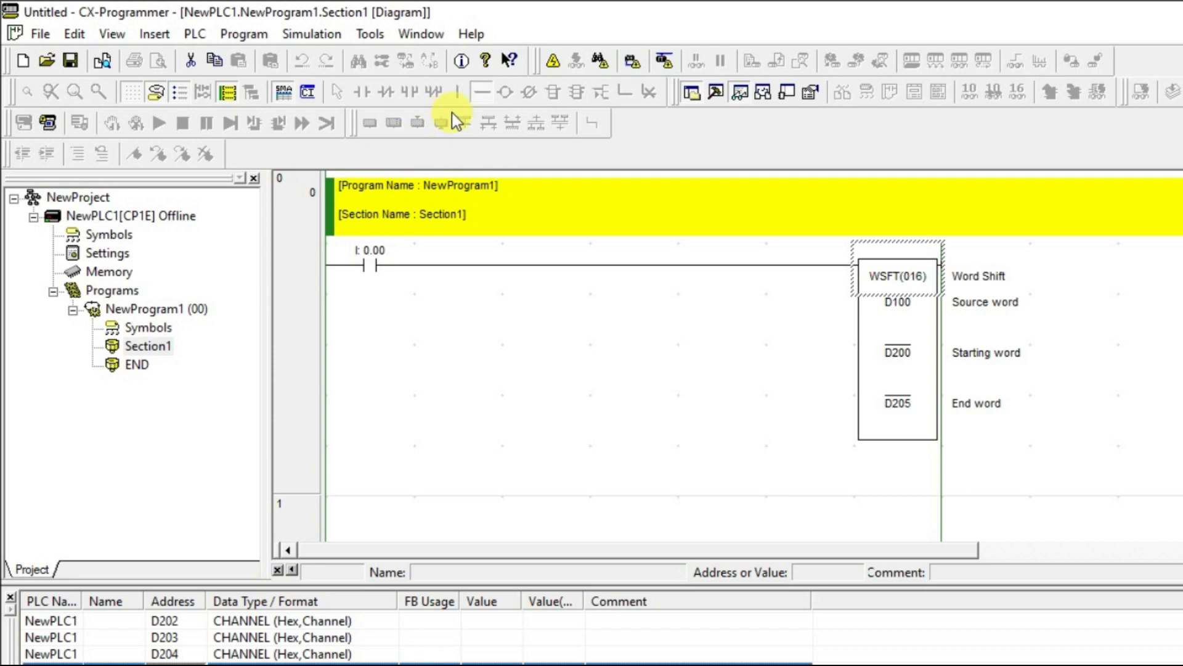
# Run the program on the online simulator via Simulation > Work Online Simulator.
pyautogui.click(312, 35)
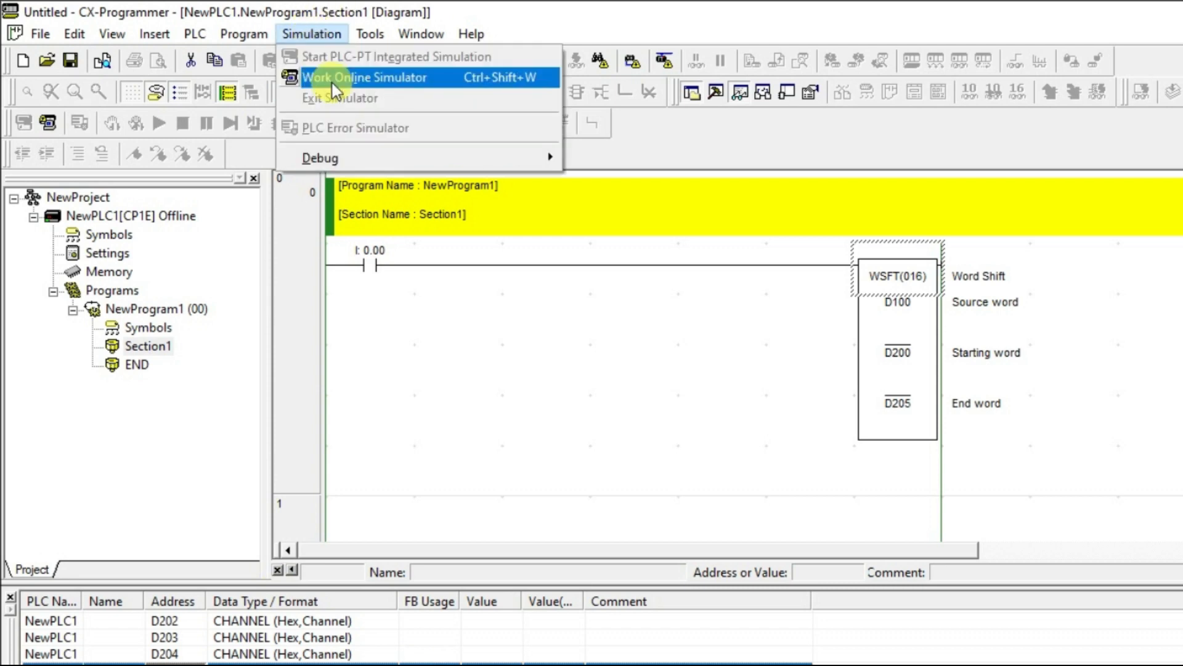
pyautogui.click(365, 76)
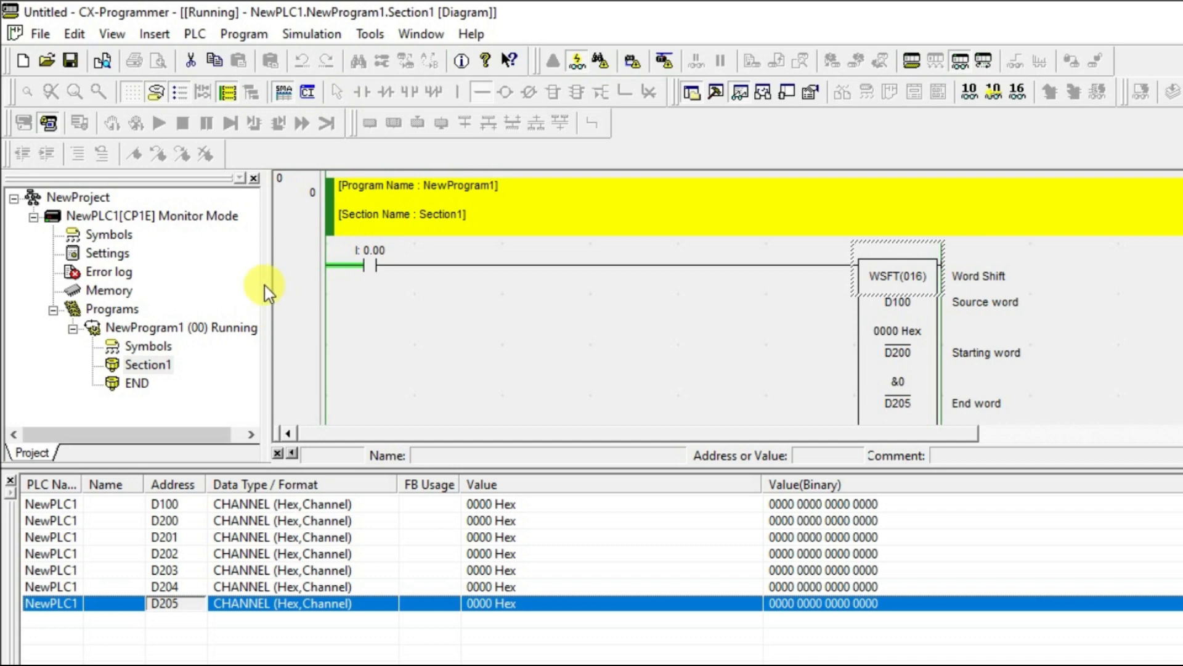
# Write the value 100 (0064 Hex) into D100 through Set New Value.
pyautogui.click(897, 275)
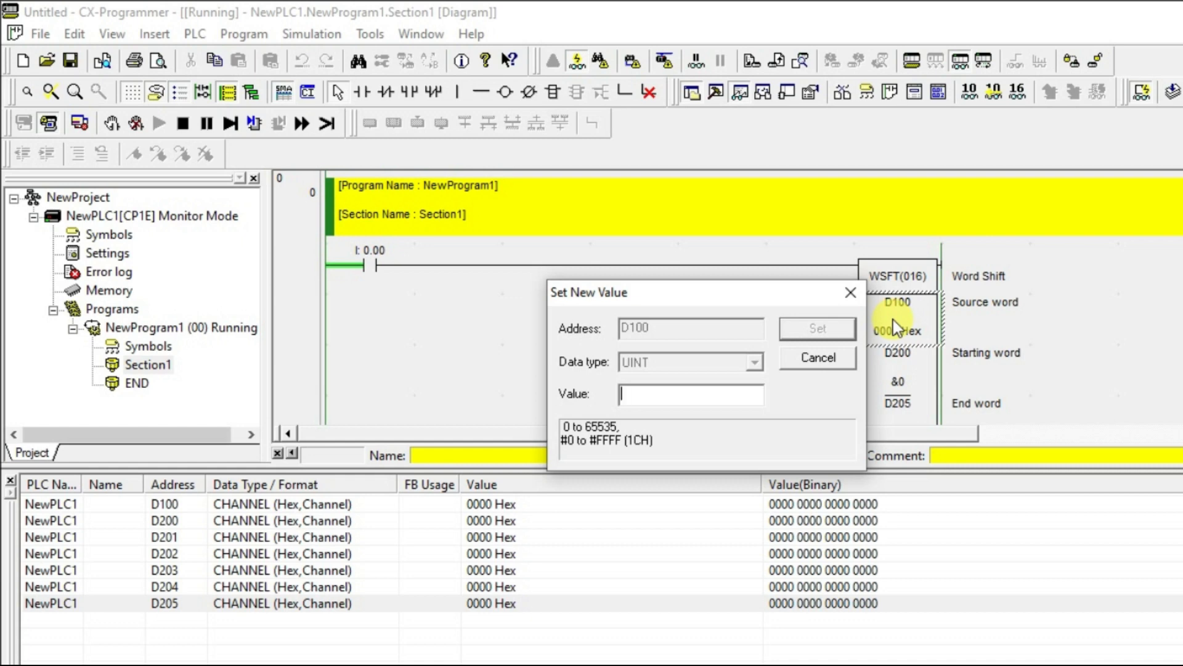
pyautogui.write('100')
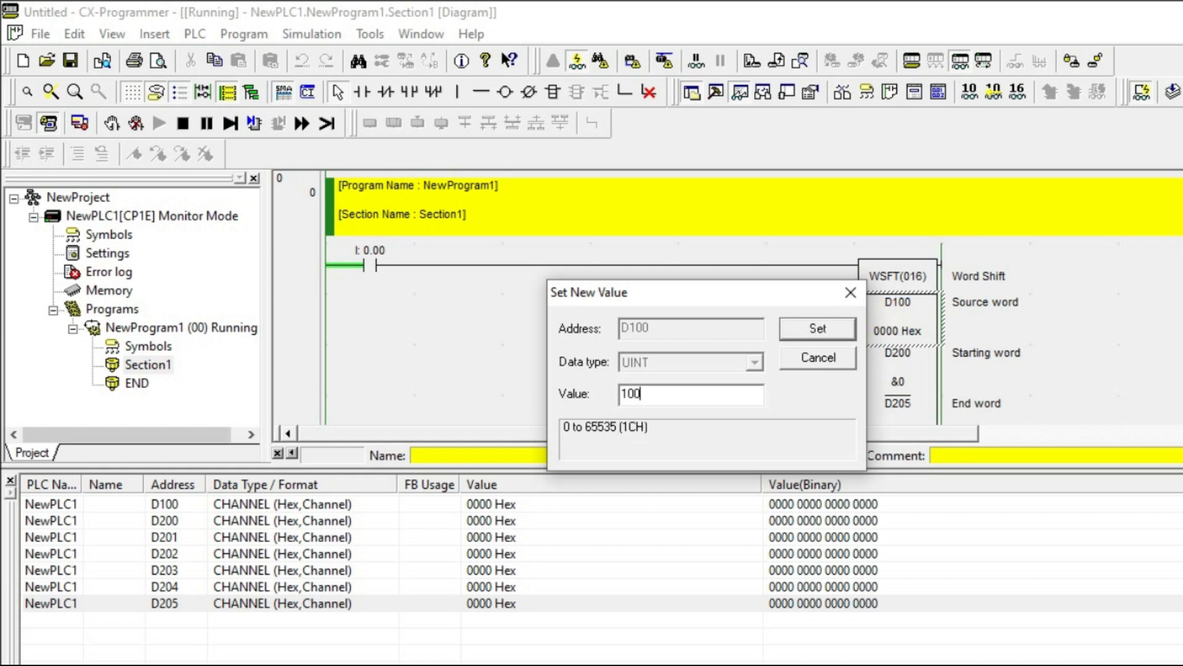
pyautogui.click(818, 328)
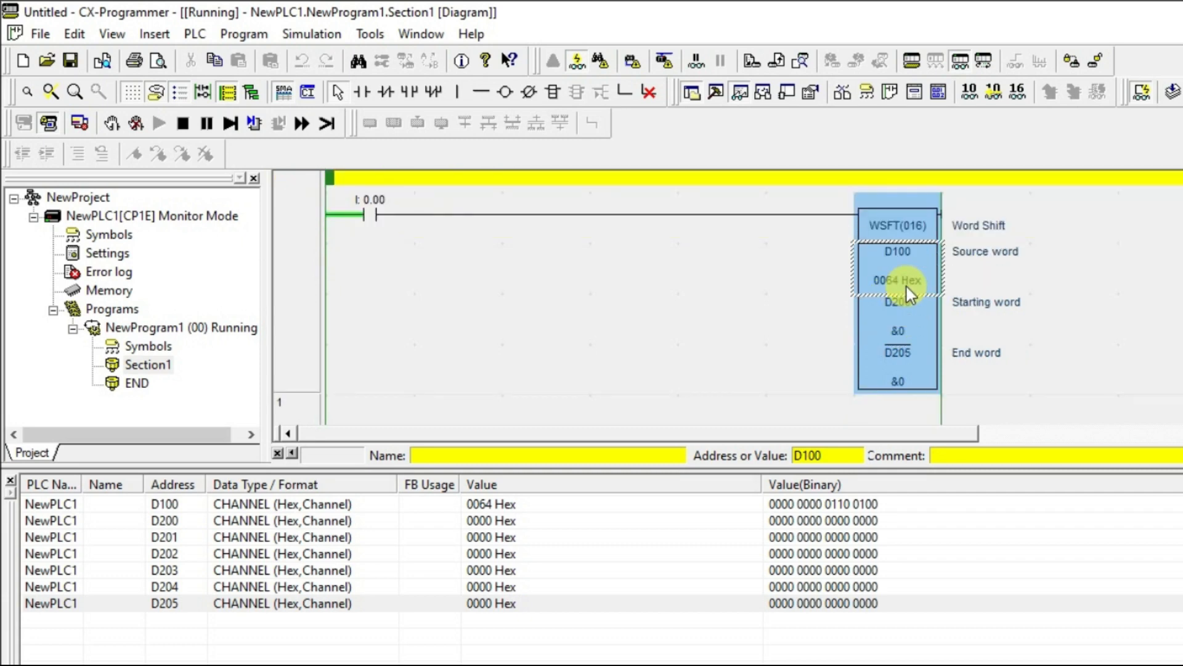
pyautogui.moveTo(902, 315)
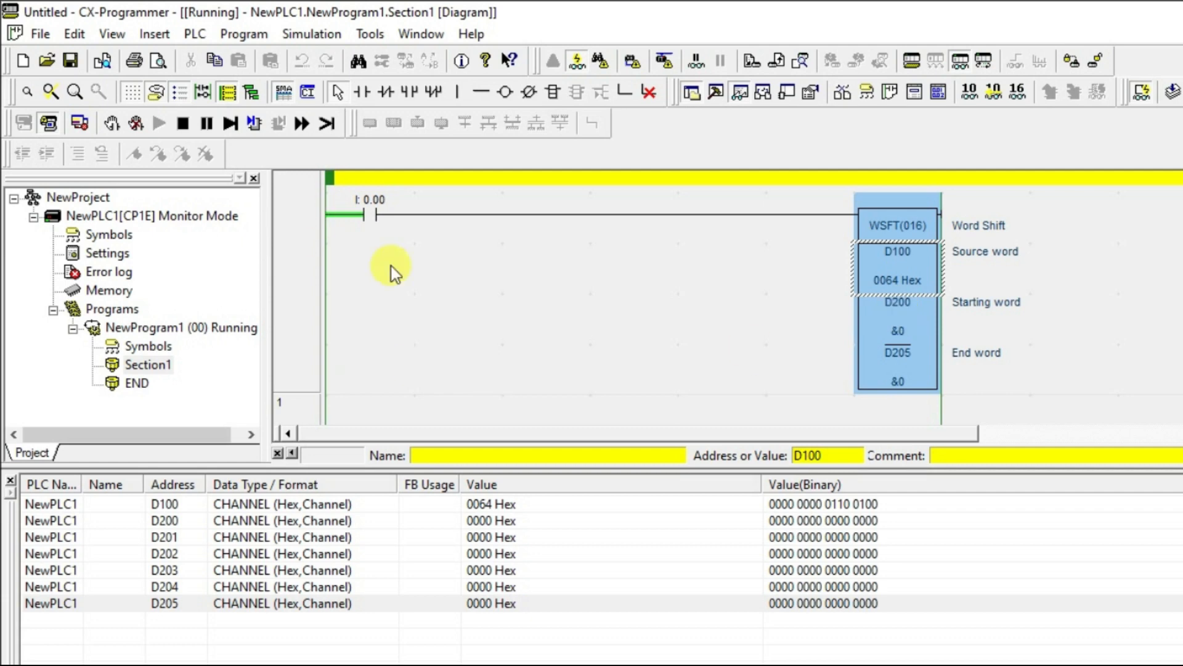
pyautogui.moveTo(349, 221)
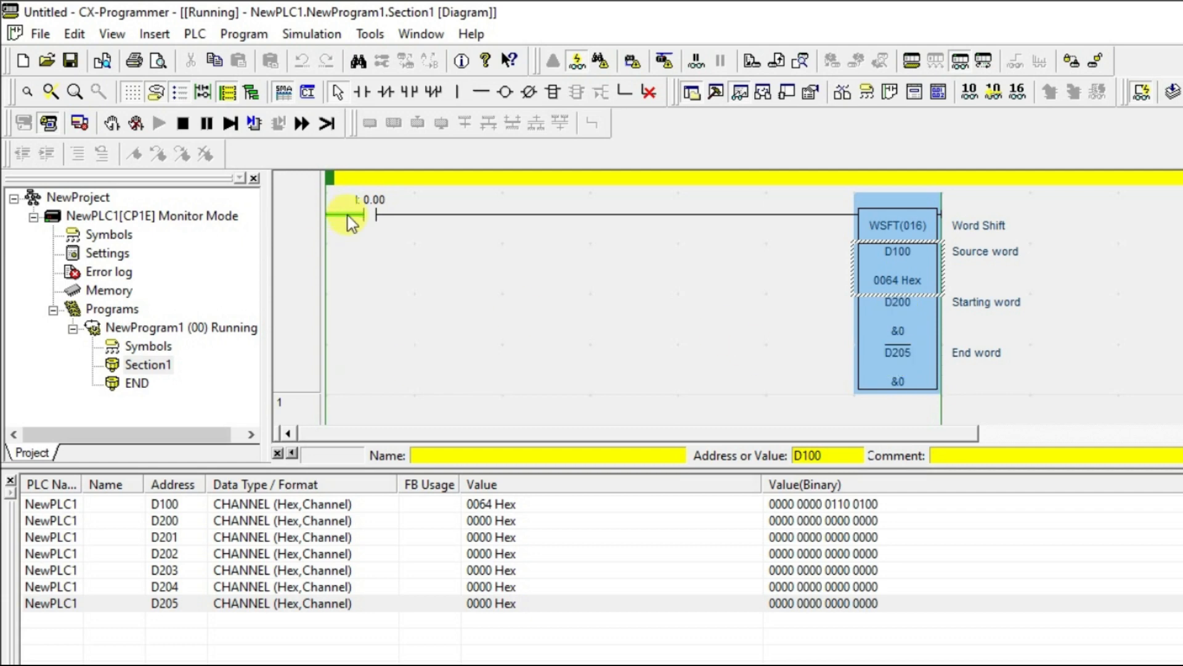
# Force contact 0.00 on so 0064 Hex shifts into D200–D205, then release the force.
pyautogui.rightClick(351, 220)
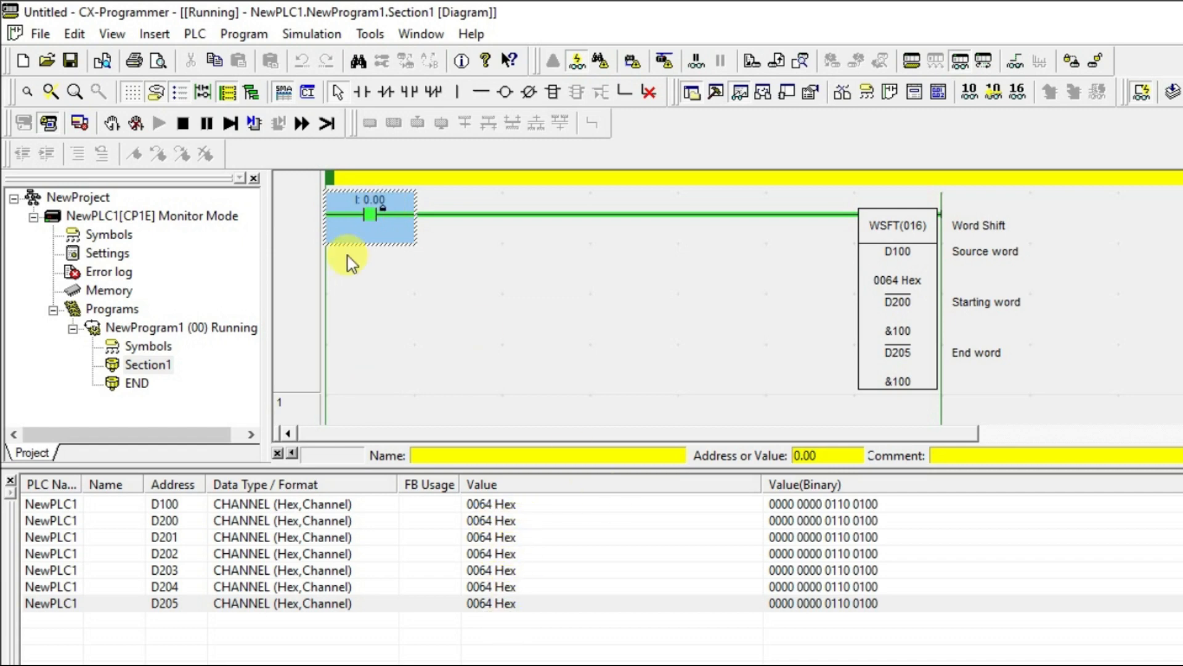
pyautogui.rightClick(370, 215)
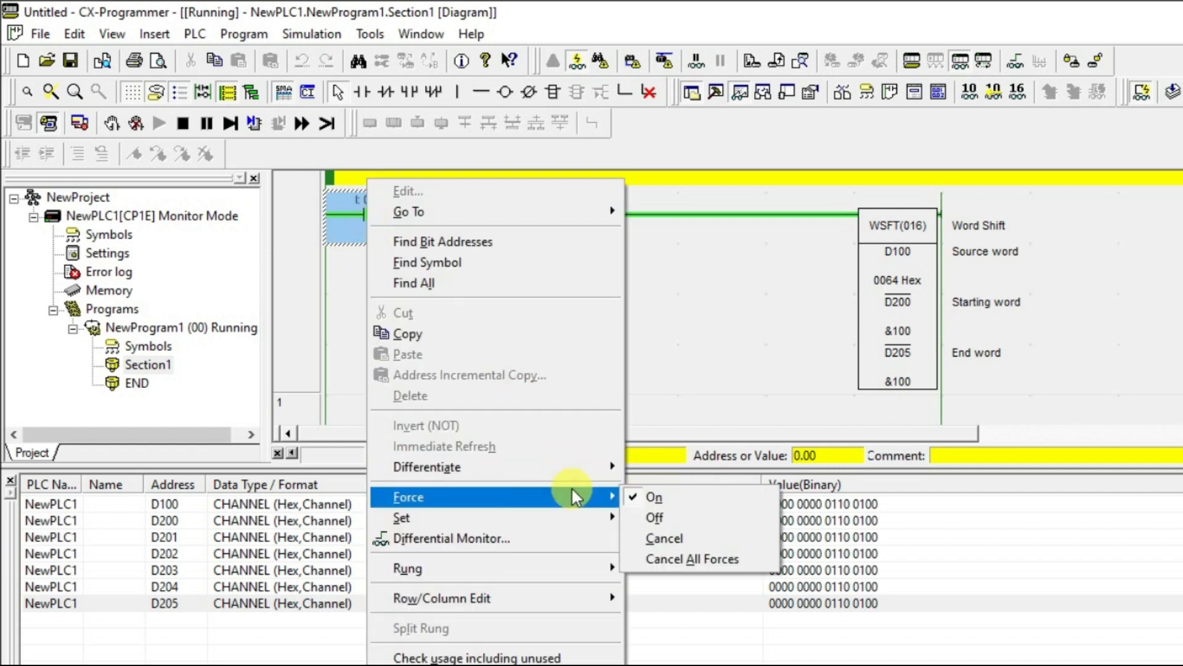
pyautogui.click(653, 497)
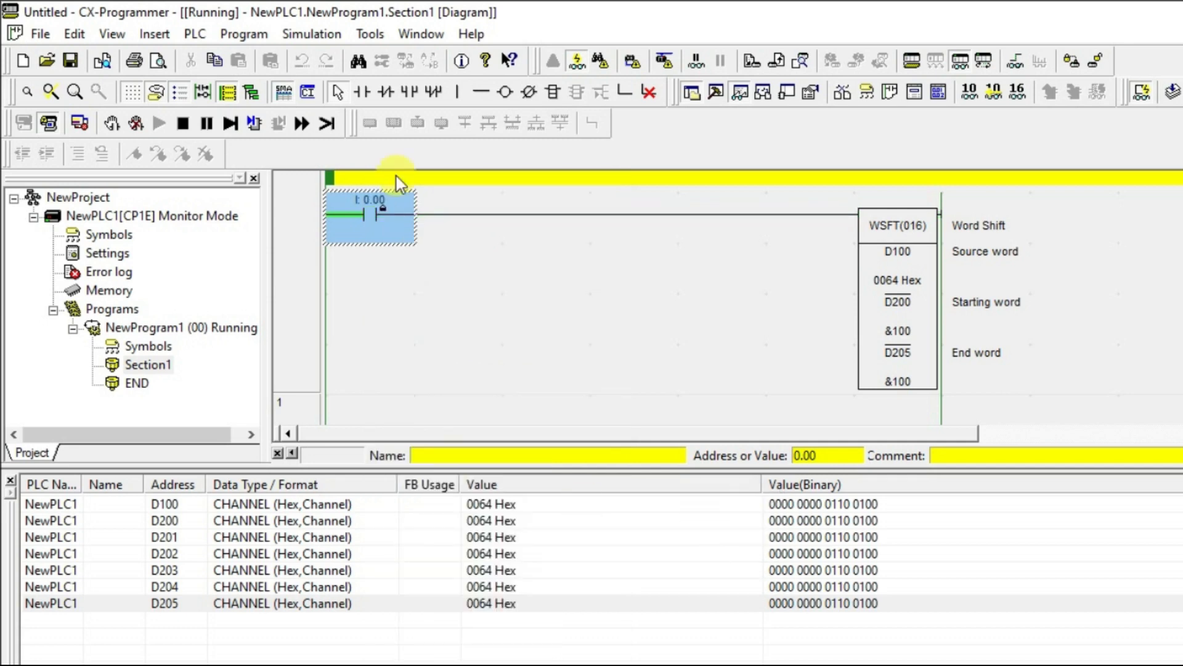
pyautogui.click(310, 35)
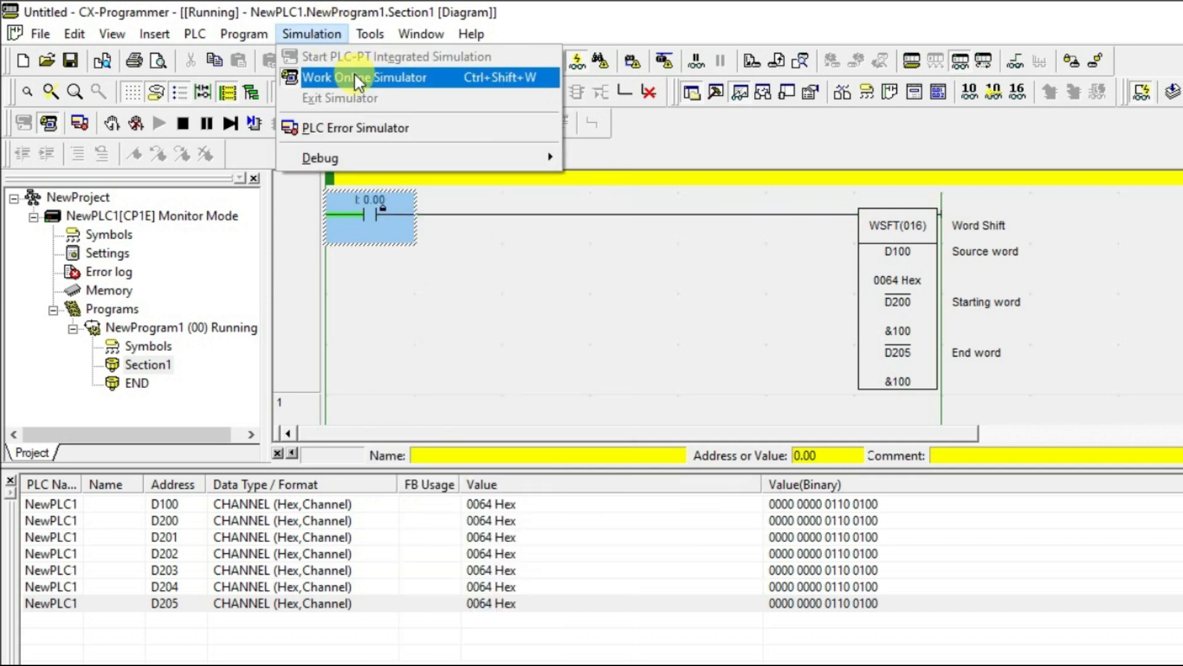
# Go offline from the simulator and change contact 0.00 to an up-differentiated contact.
pyautogui.click(364, 76)
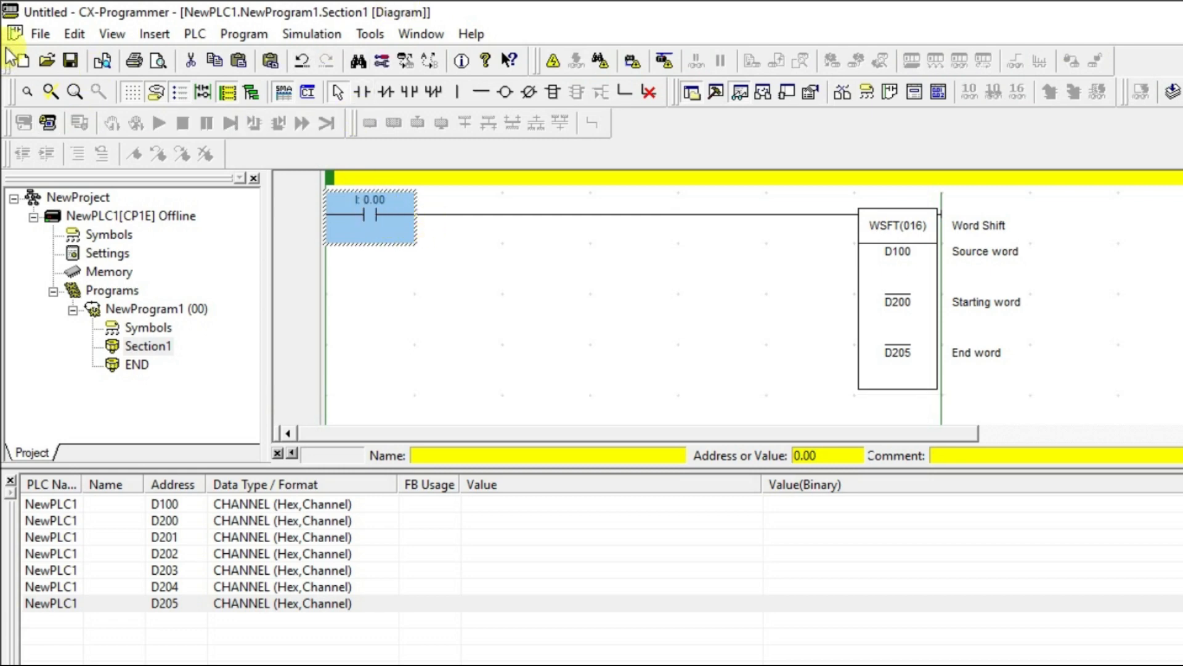
pyautogui.click(40, 34)
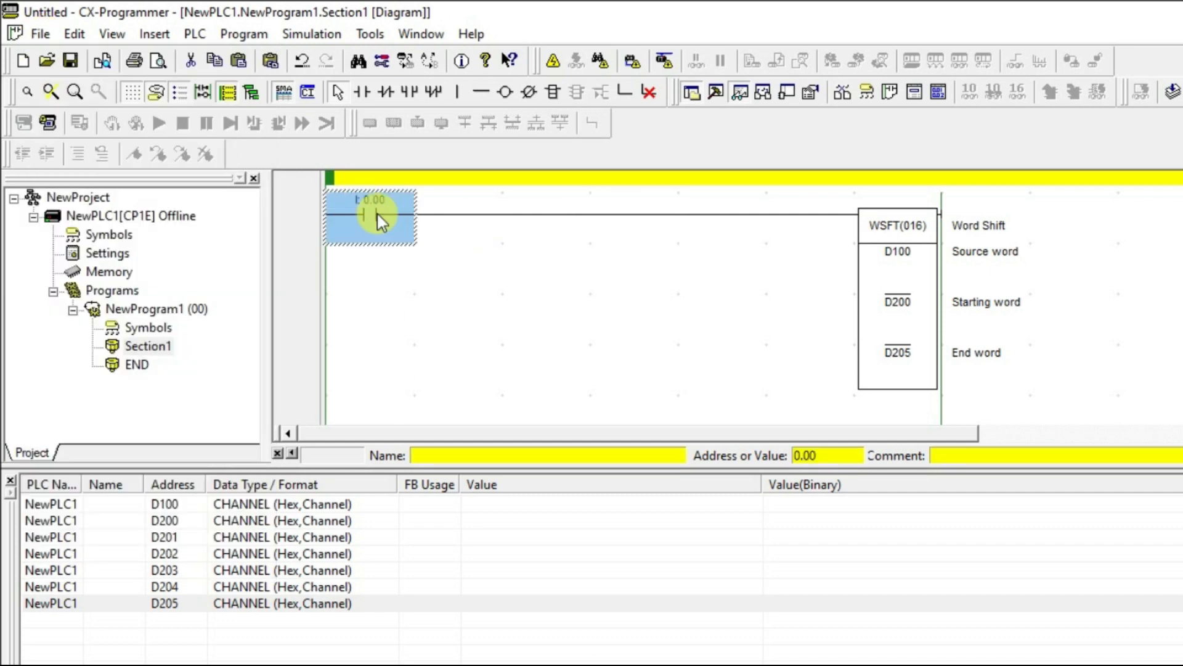
pyautogui.rightClick(370, 217)
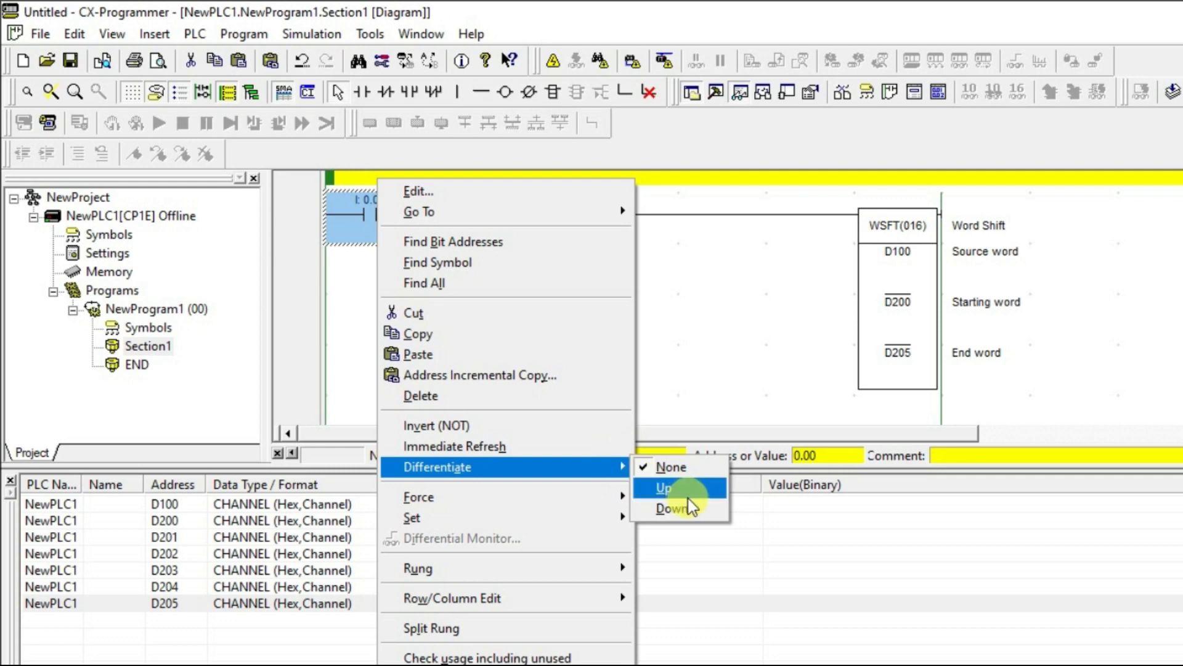
pyautogui.click(665, 488)
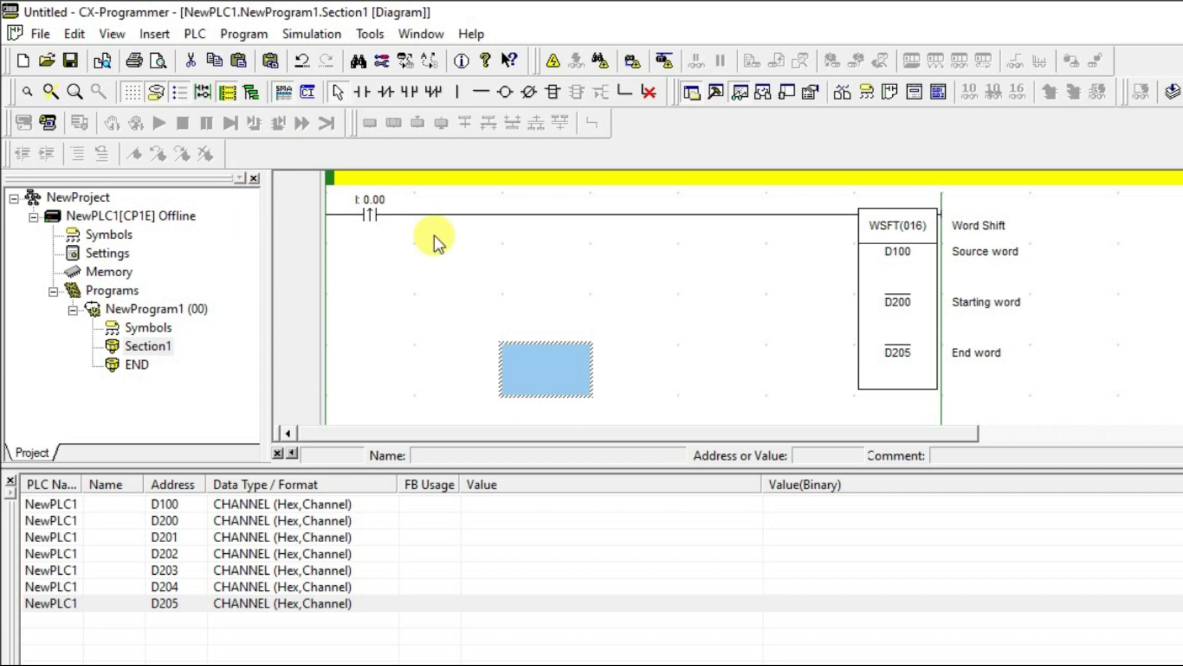
pyautogui.moveTo(281, 21)
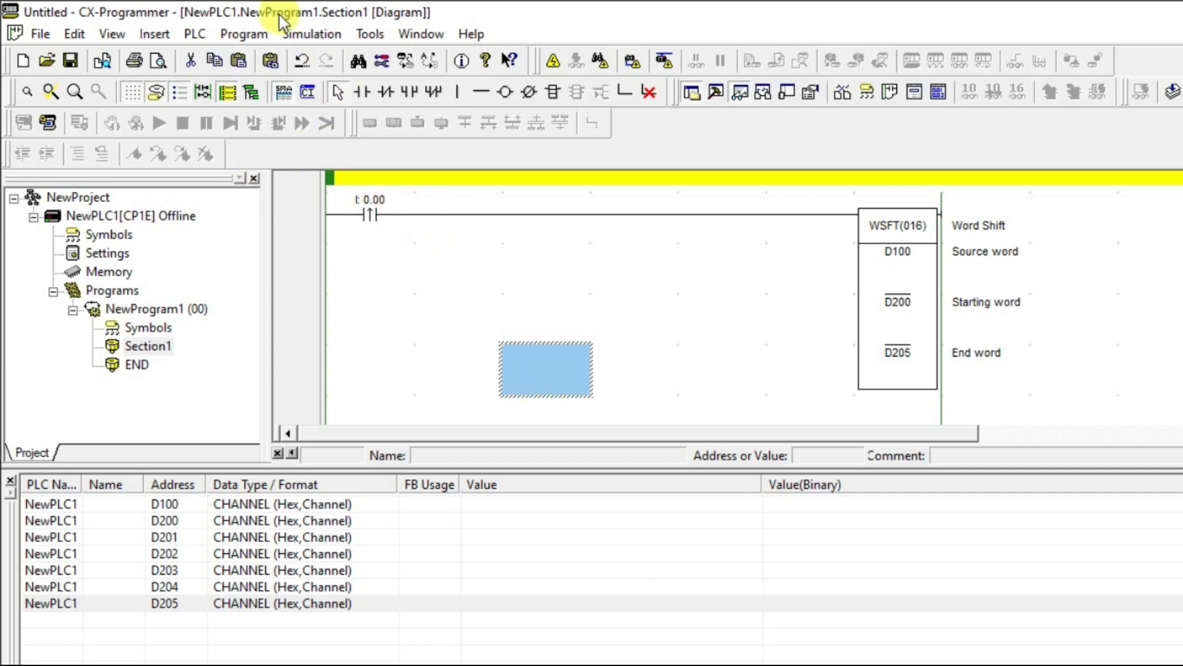
pyautogui.moveTo(338, 89)
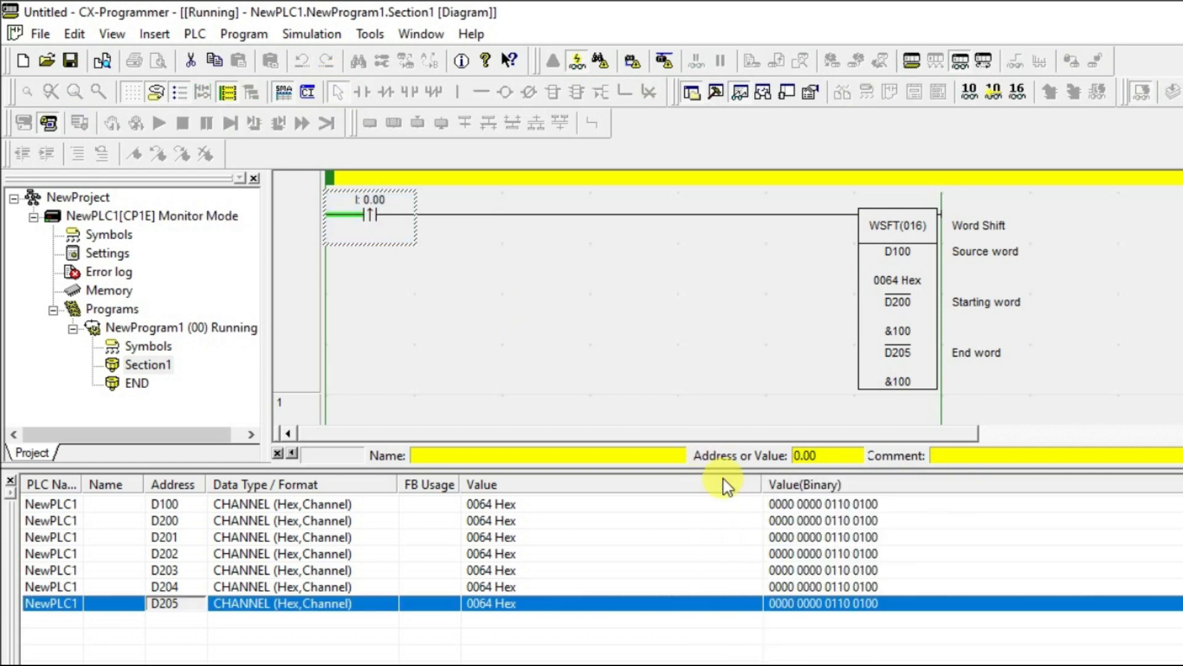
# Write 0 into the watched D200-range words so D200–D205 read 0000 Hex.
pyautogui.doubleClick(491, 520)
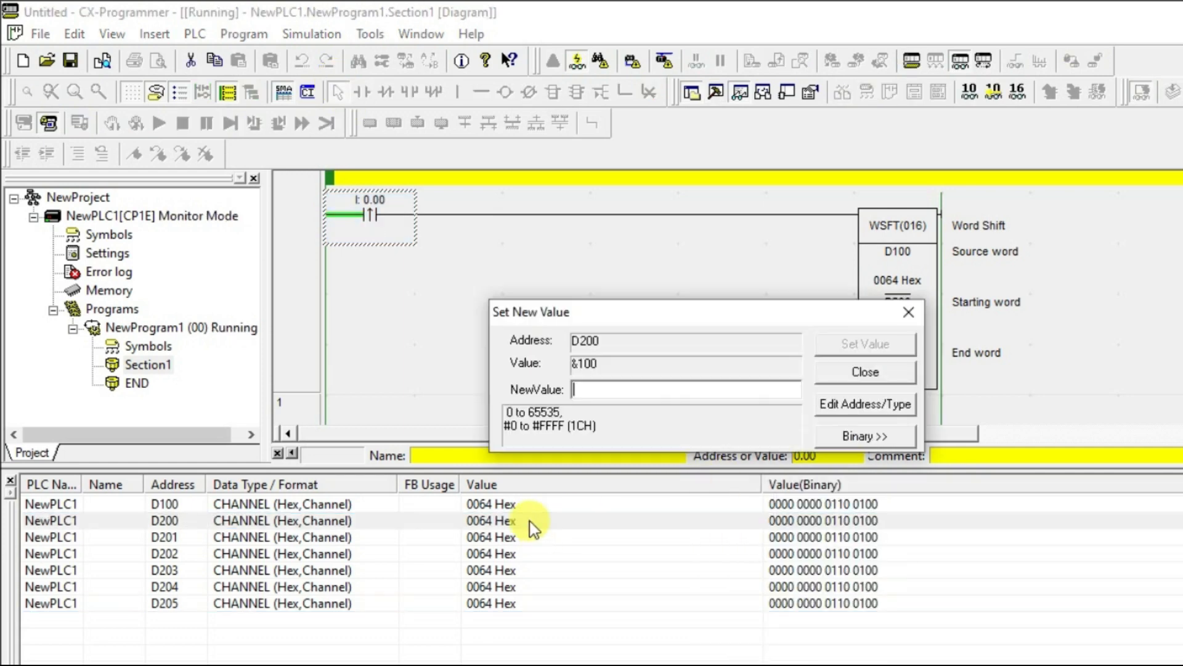
pyautogui.click(865, 371)
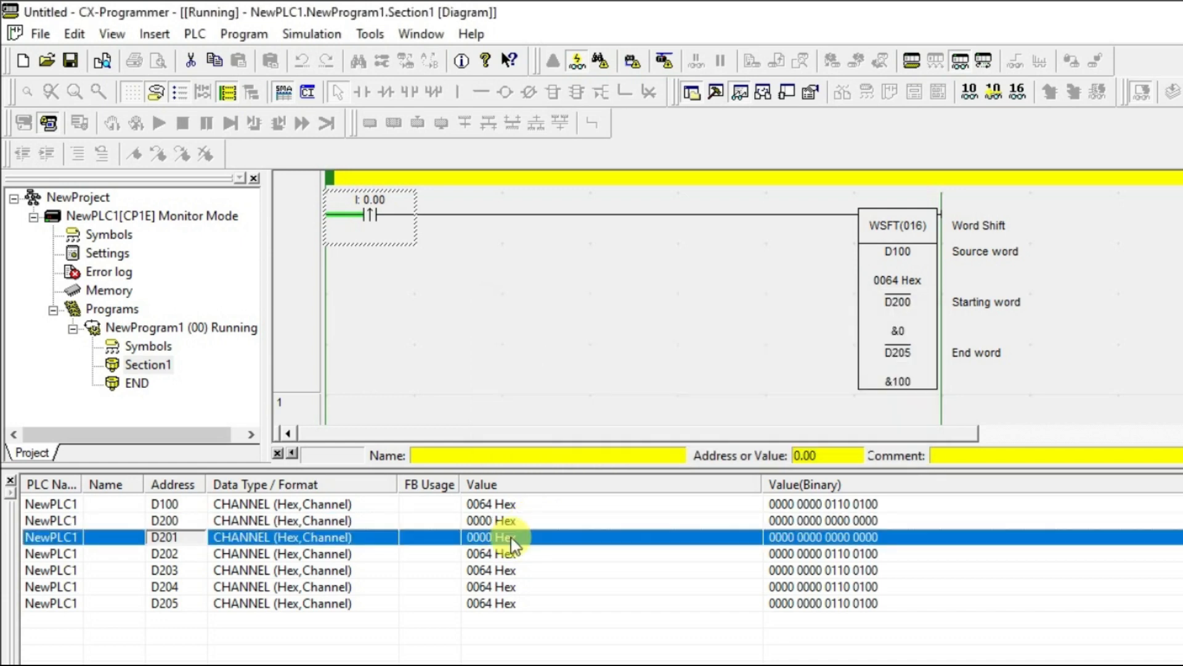
pyautogui.doubleClick(490, 553)
pyautogui.write('0')
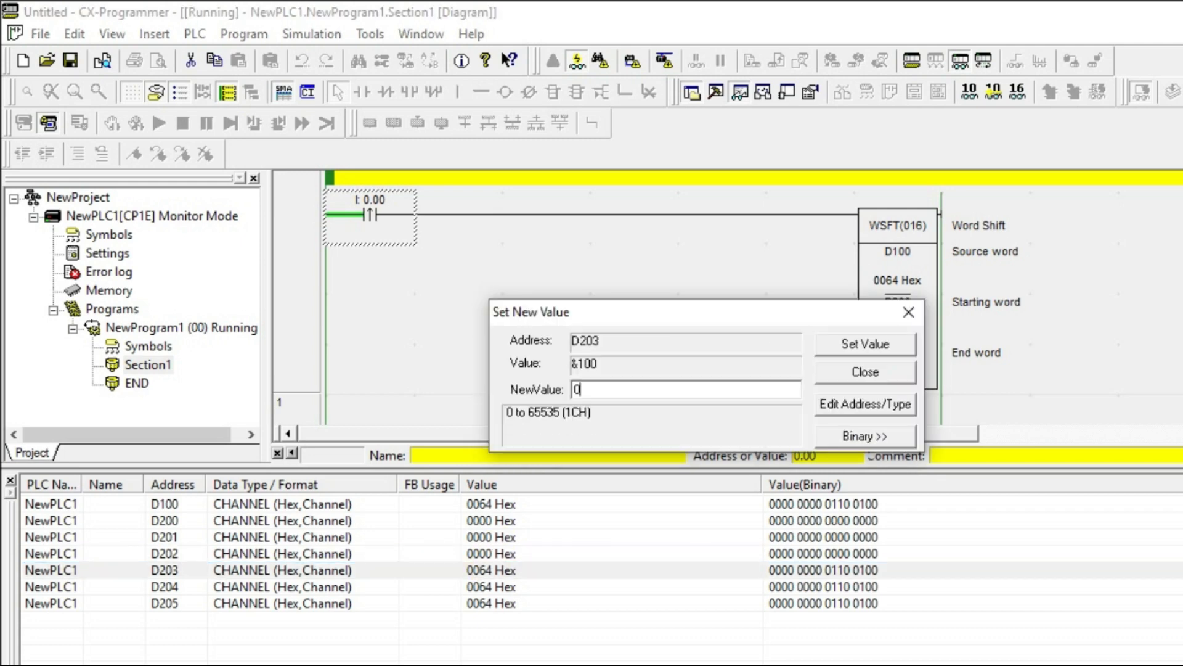
pyautogui.click(866, 344)
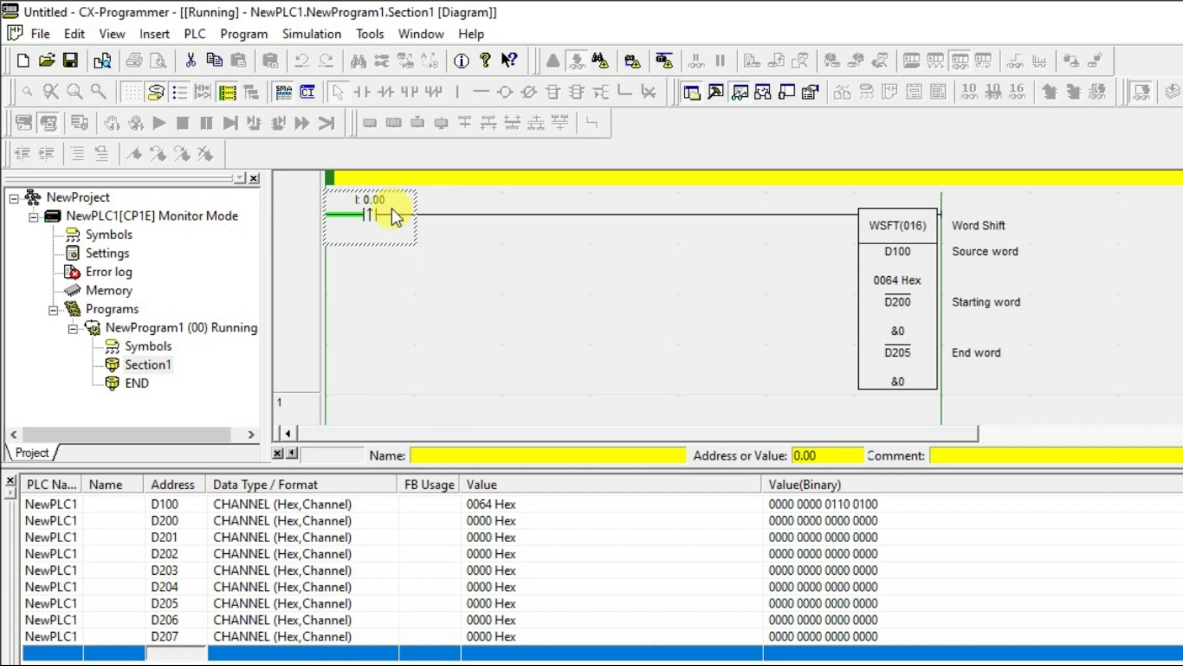
# Toggle contact 0.00 on and off repeatedly with Set, clocking 0064 Hex step by step into D200–D205.
pyautogui.rightClick(370, 214)
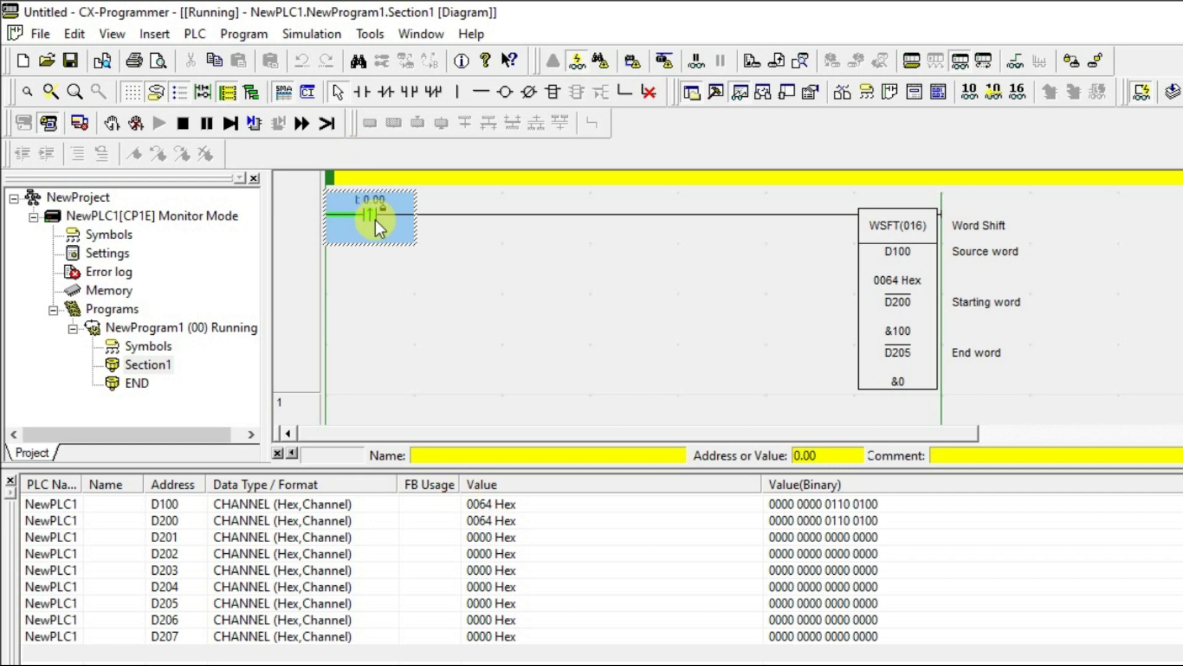
pyautogui.rightClick(369, 217)
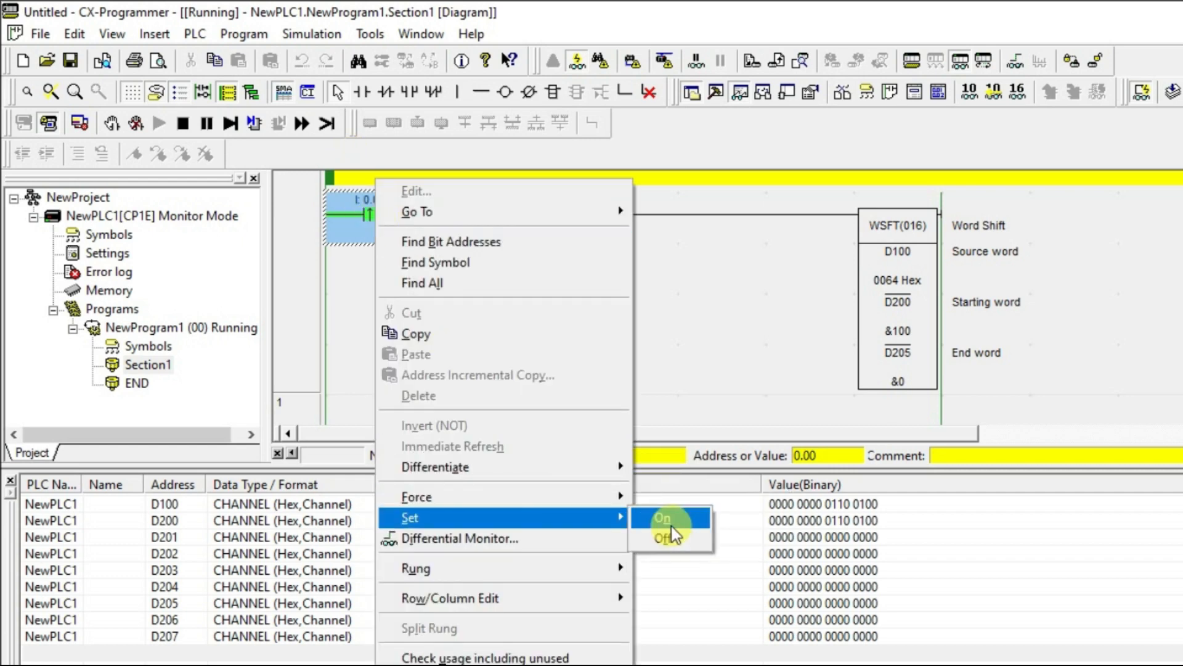
pyautogui.click(662, 519)
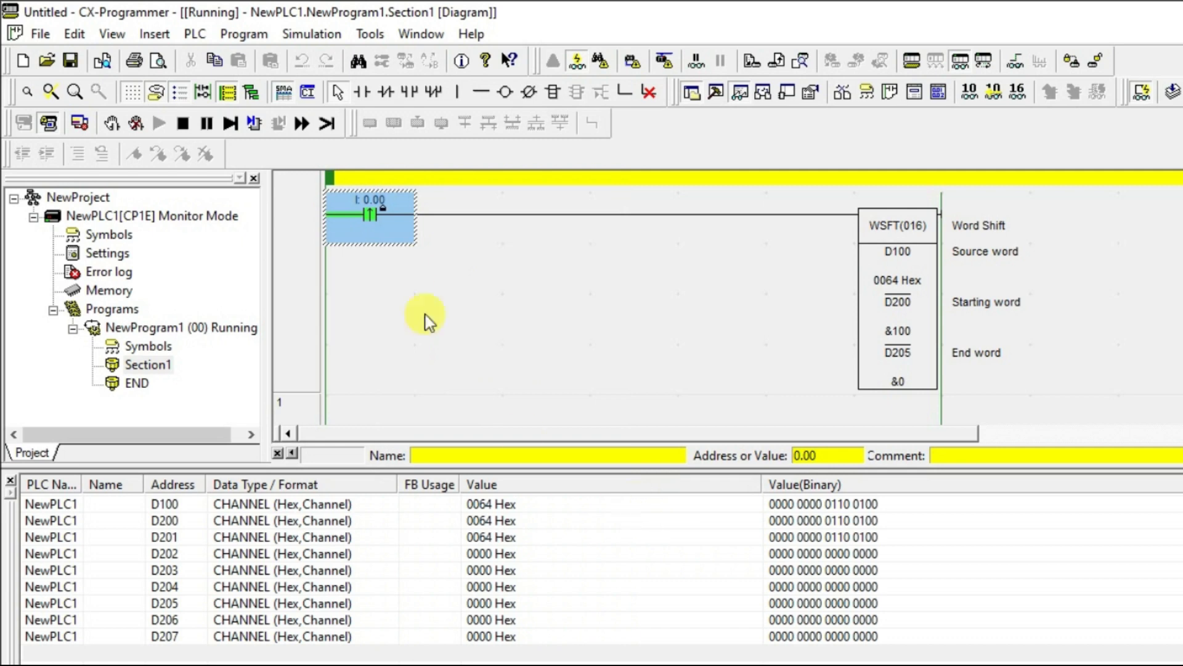
pyautogui.rightClick(370, 215)
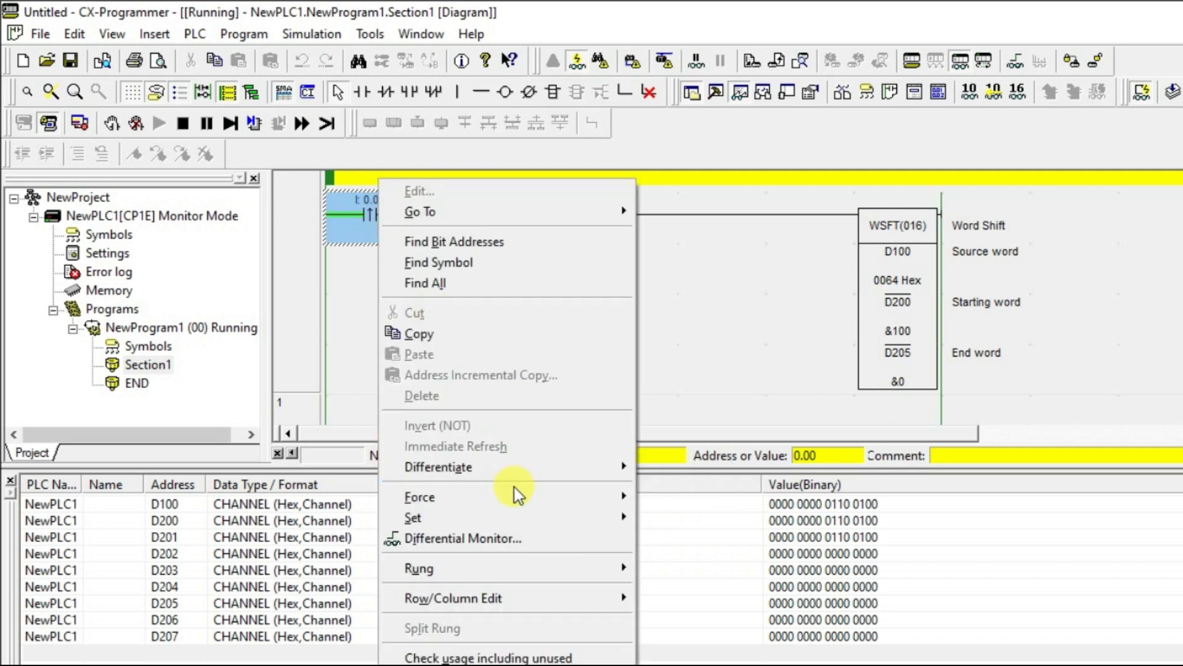
pyautogui.moveTo(419, 497)
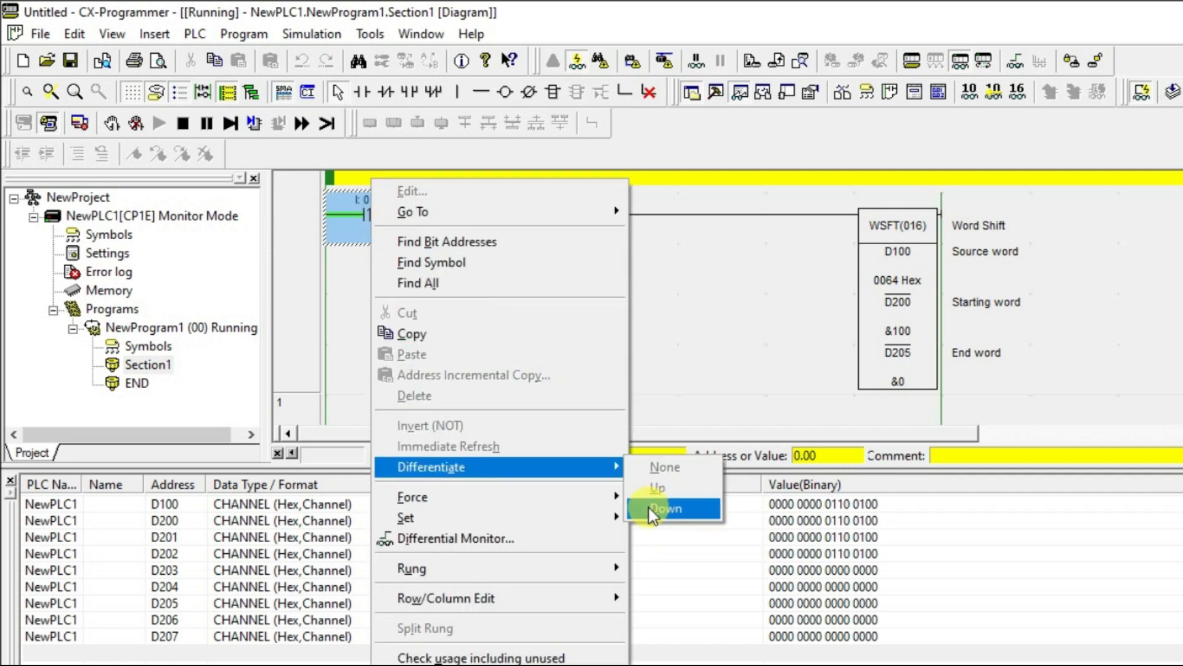
pyautogui.click(665, 508)
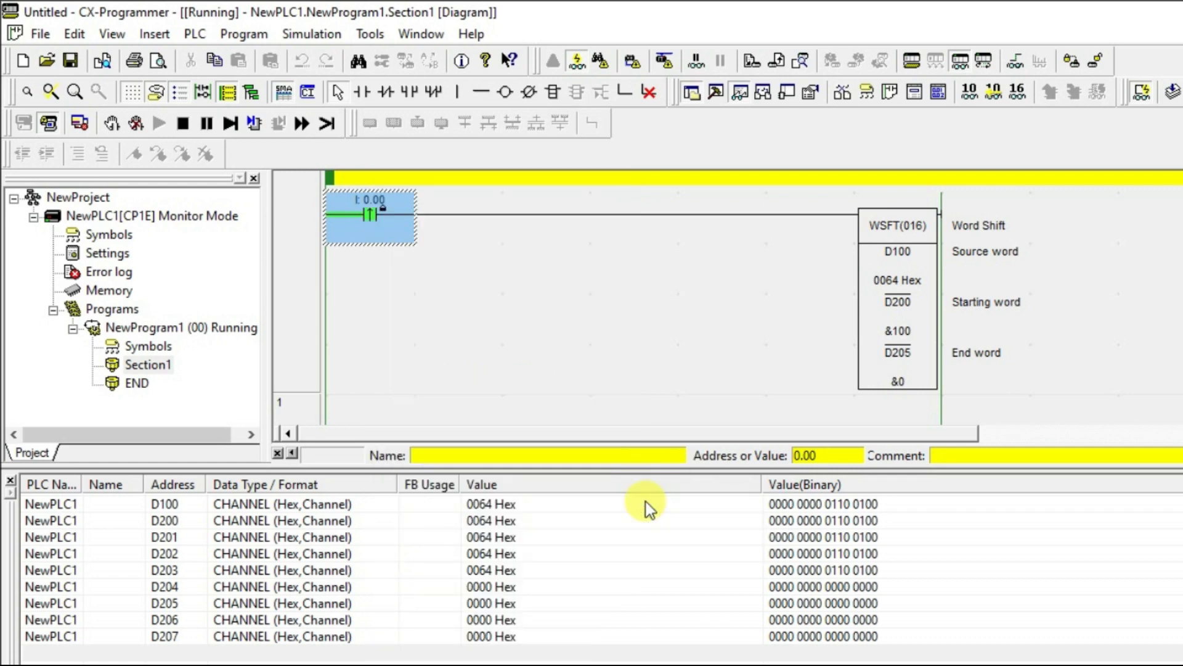
pyautogui.rightClick(369, 217)
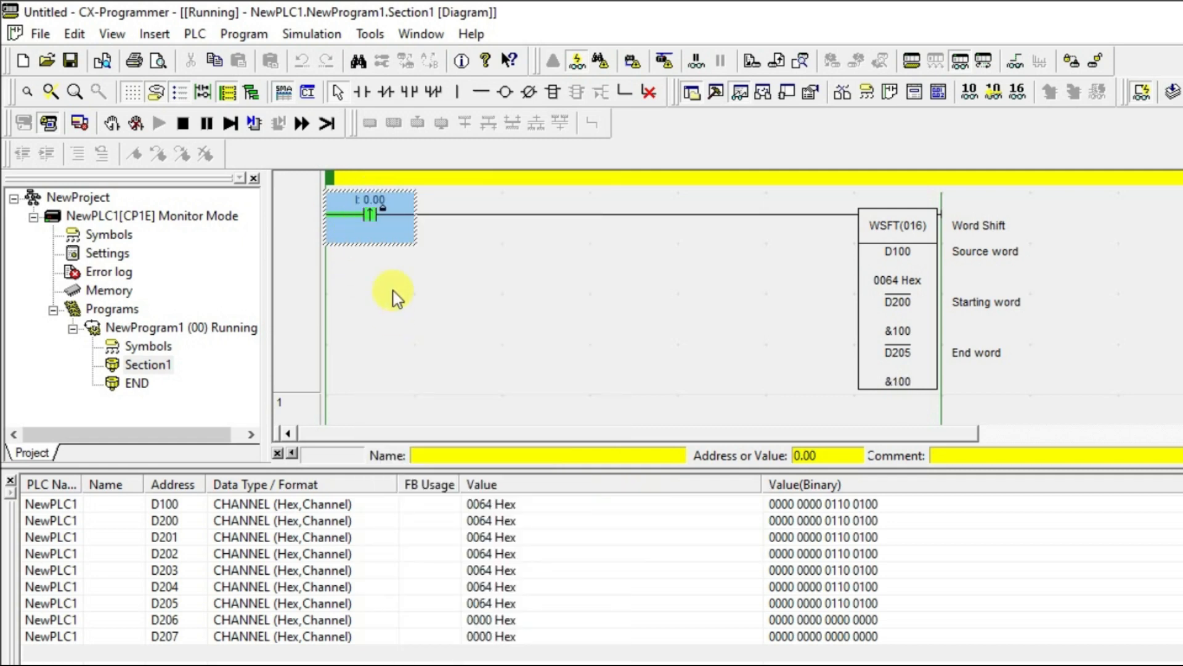
# Force contact 0.00 on once more, leaving D200–D205 at 0064 Hex and D206–D207 at 0000 Hex.
pyautogui.rightClick(368, 215)
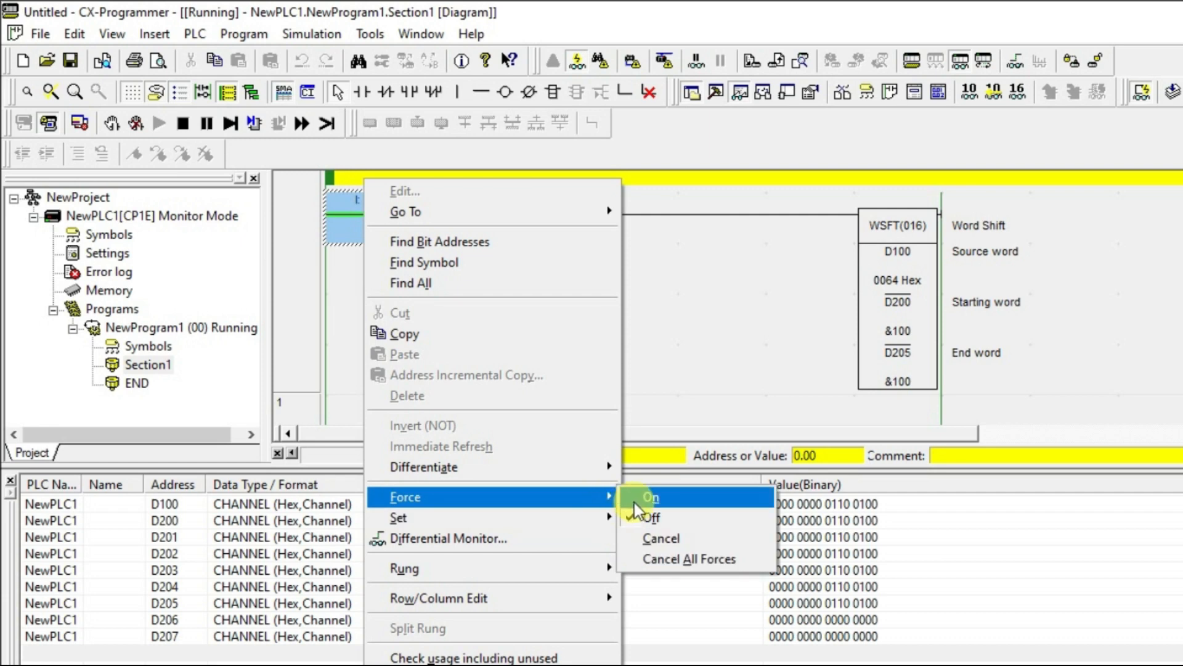
pyautogui.click(651, 497)
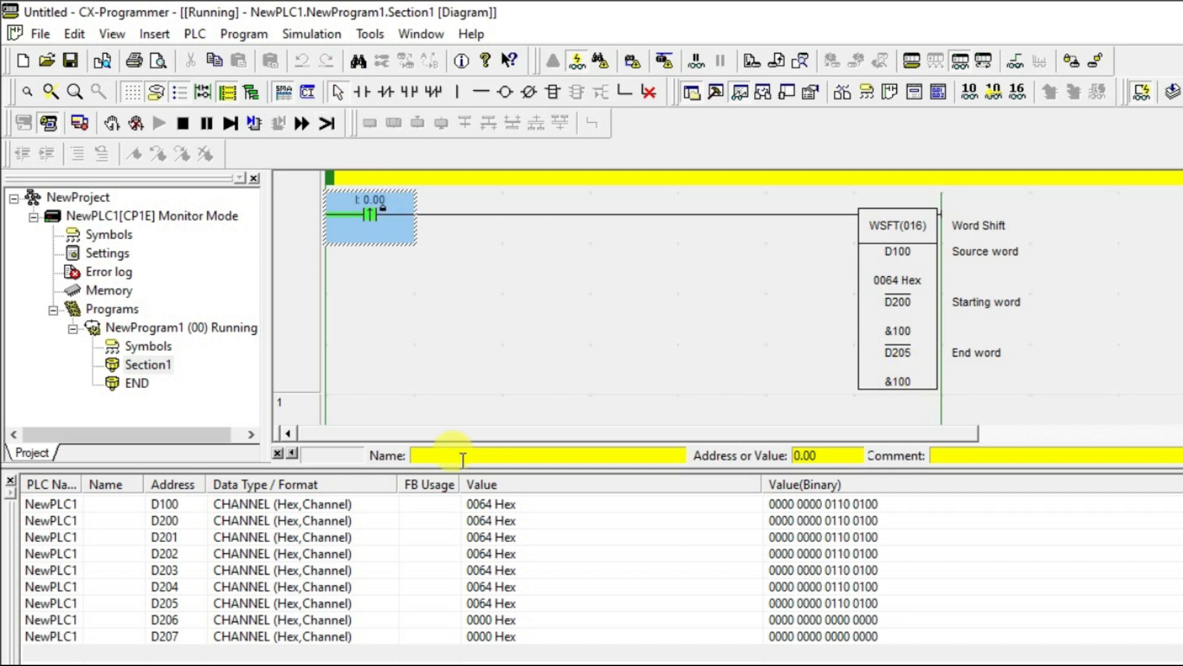
pyautogui.click(491, 520)
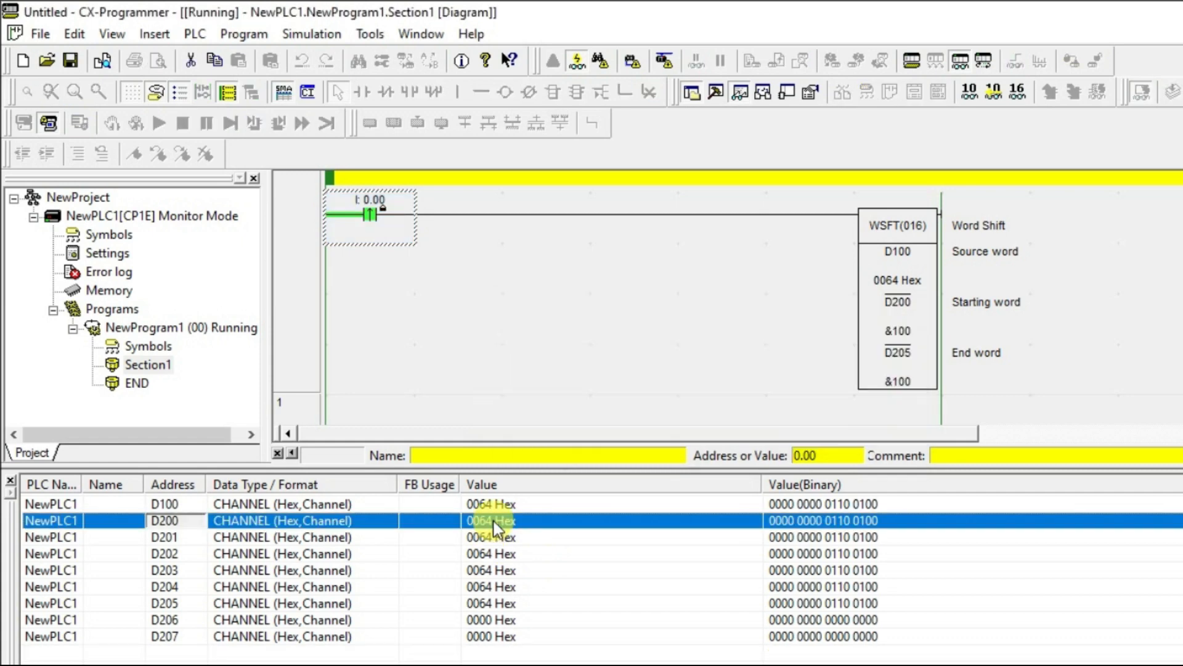
# Set watch values D200–D203 to 0, D204 to 87 (0057 Hex) and D205 to 85 (0055 Hex).
pyautogui.click(490, 587)
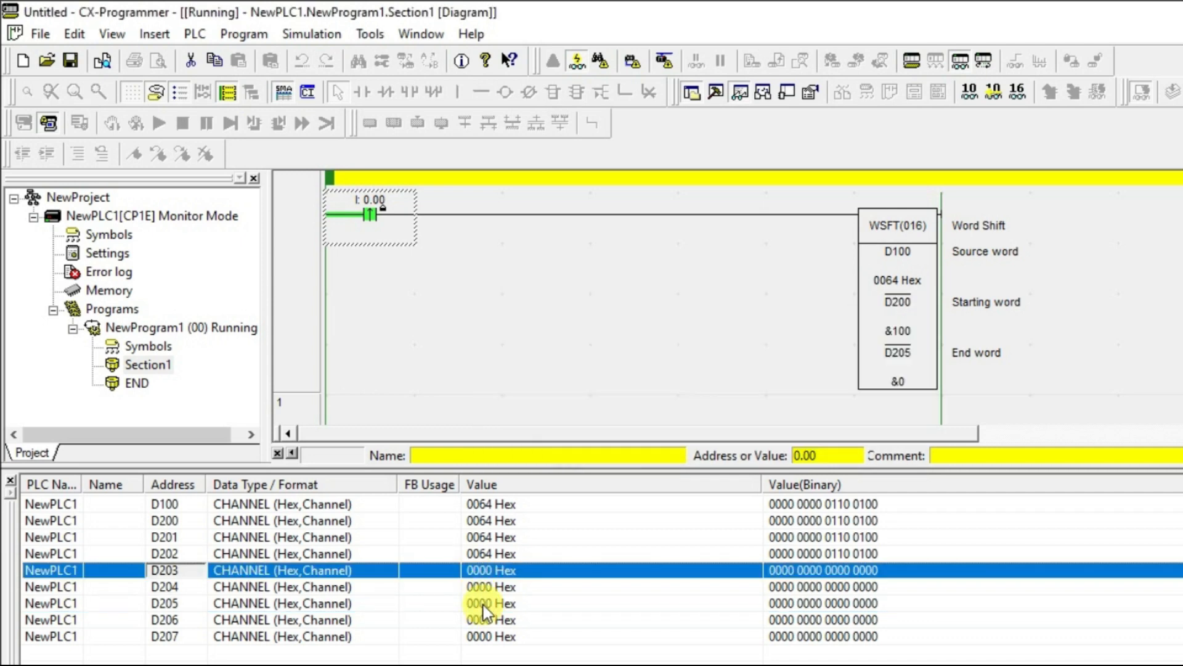
pyautogui.doubleClick(490, 521)
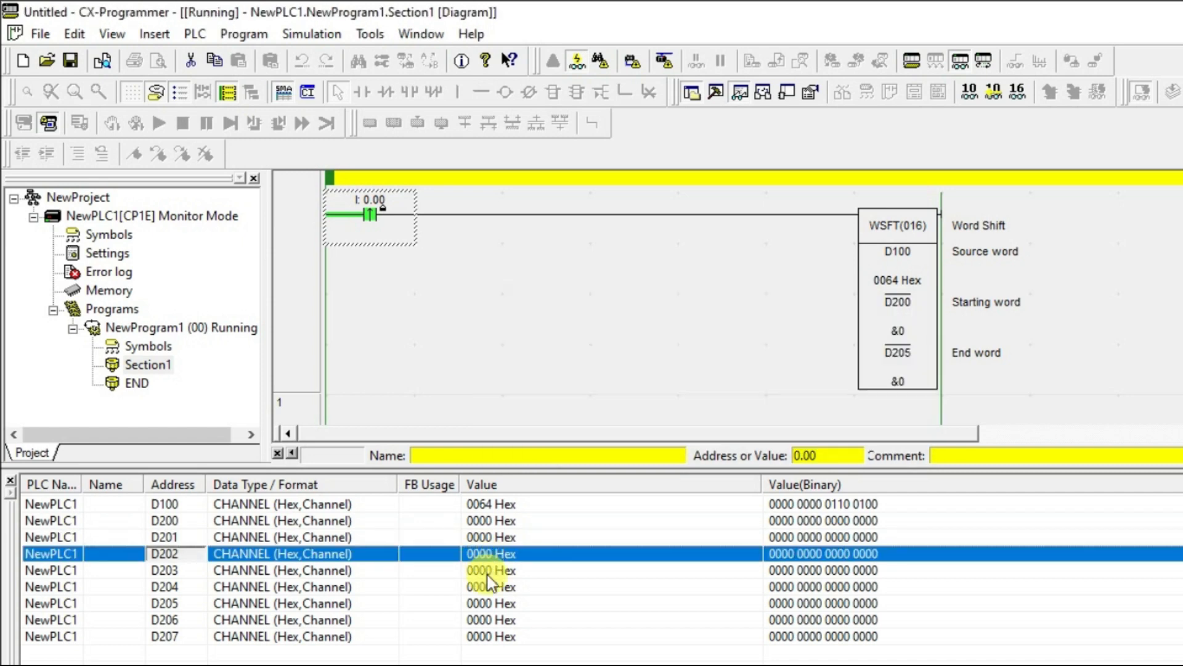
pyautogui.doubleClick(490, 587)
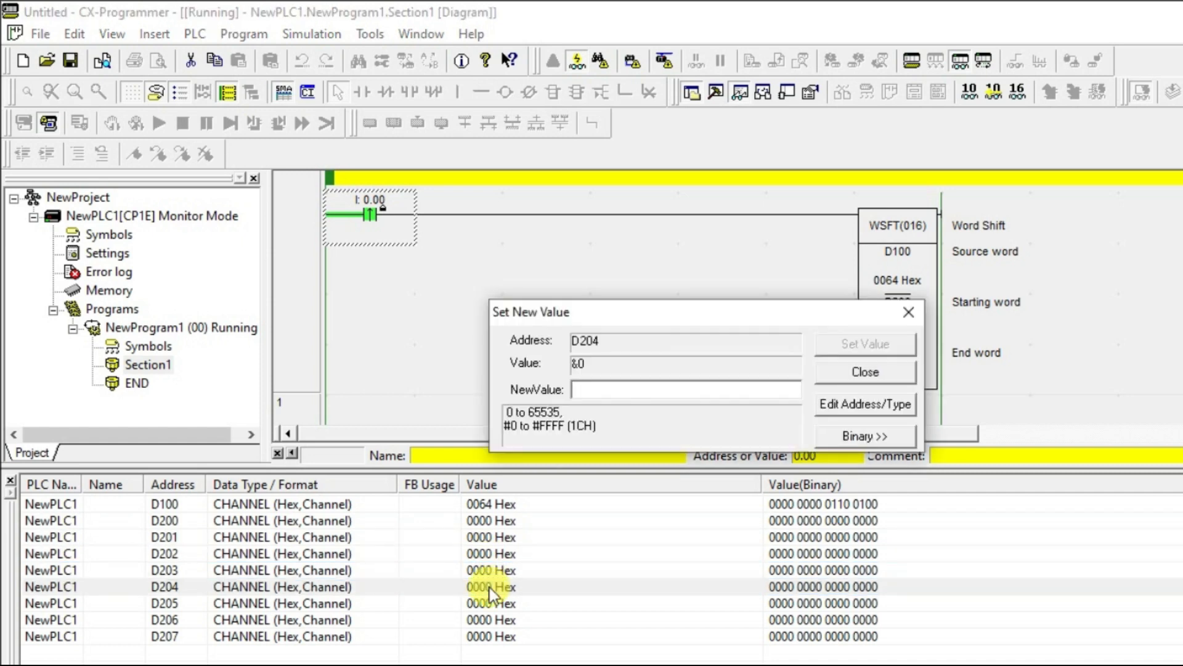
pyautogui.click(865, 371)
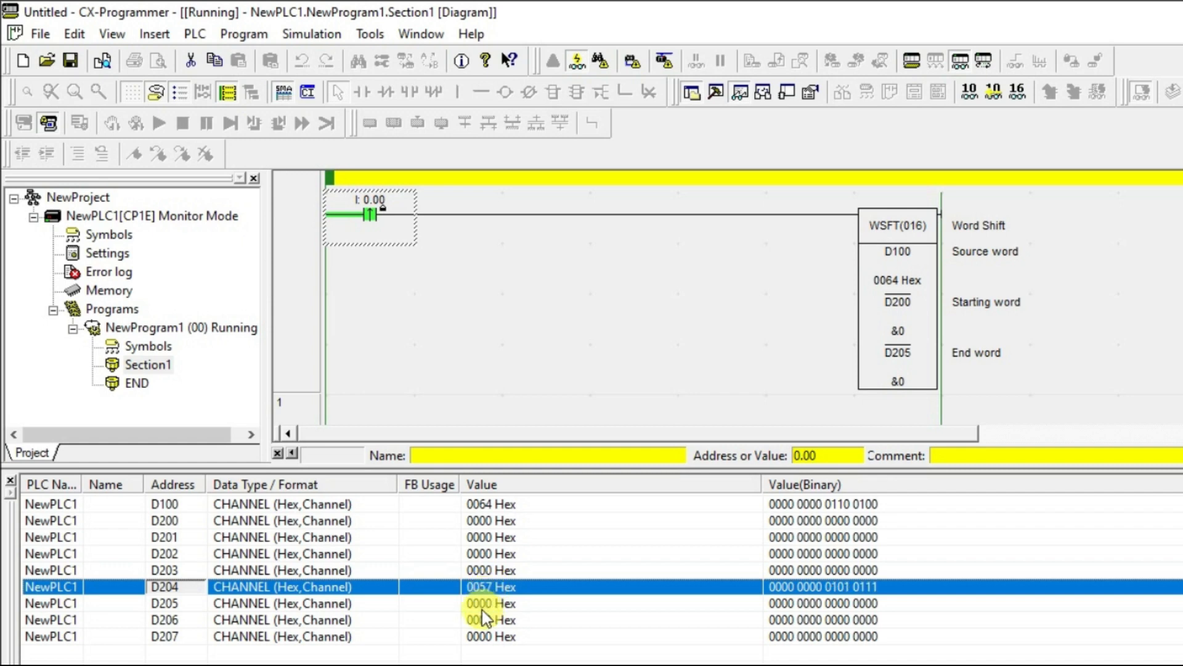
pyautogui.write('8')
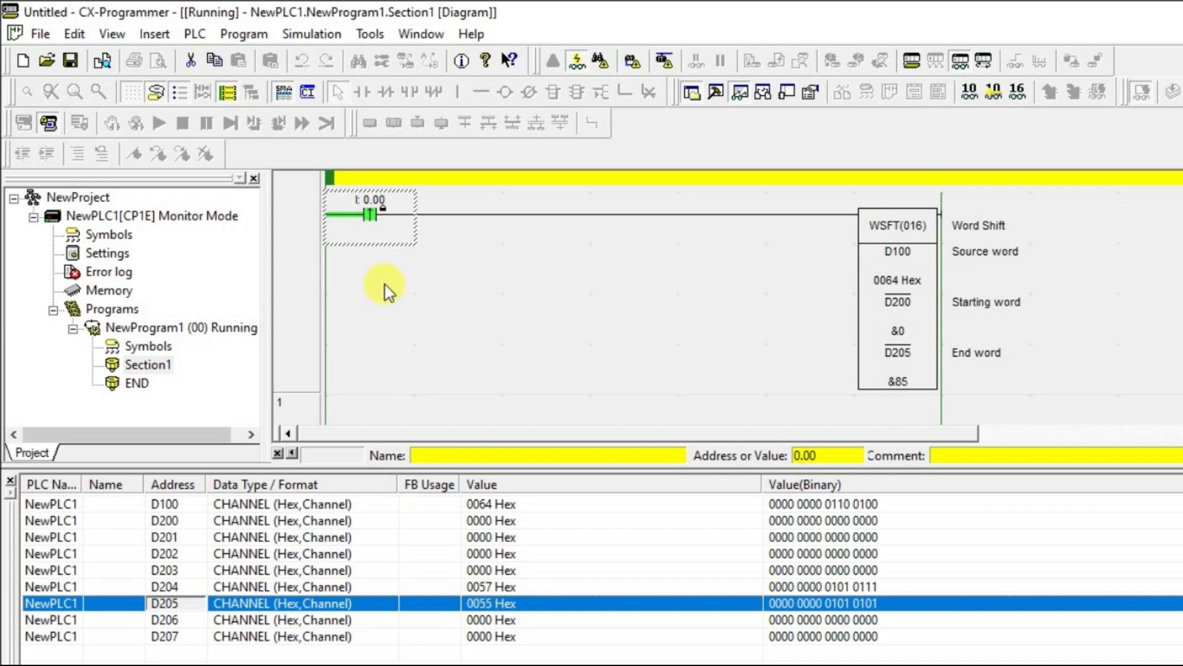
# Force contact 0.00 Off then On, shifting 0064 into D200 and 0057 along to D205.
pyautogui.rightClick(363, 215)
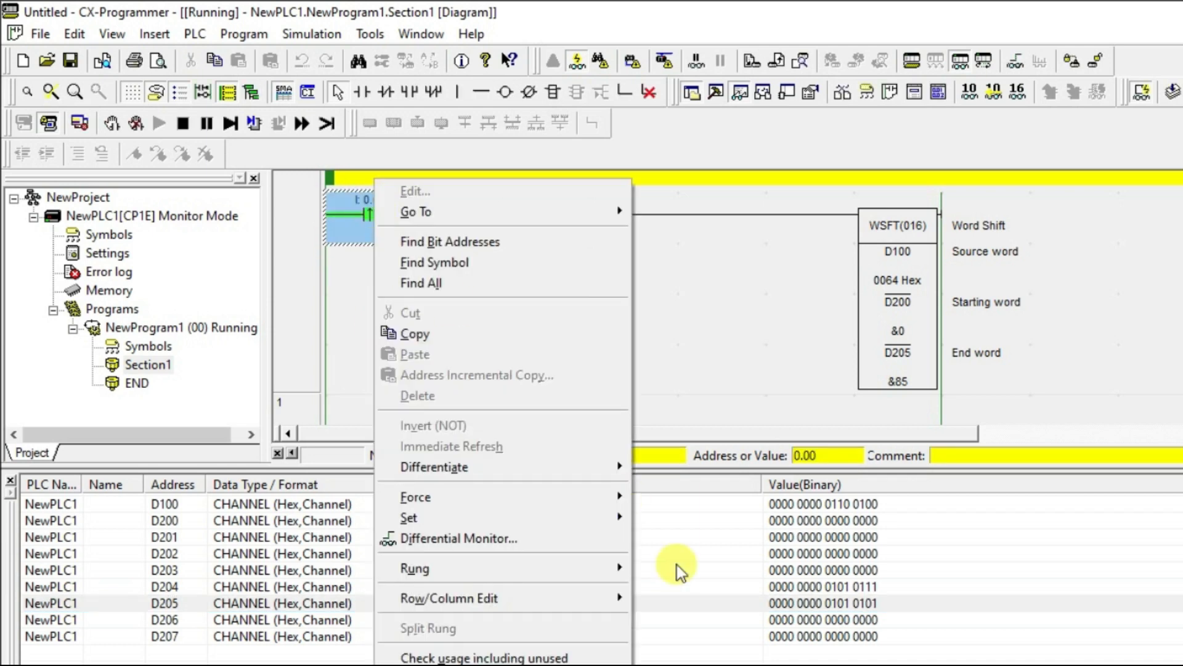
pyautogui.moveTo(415, 497)
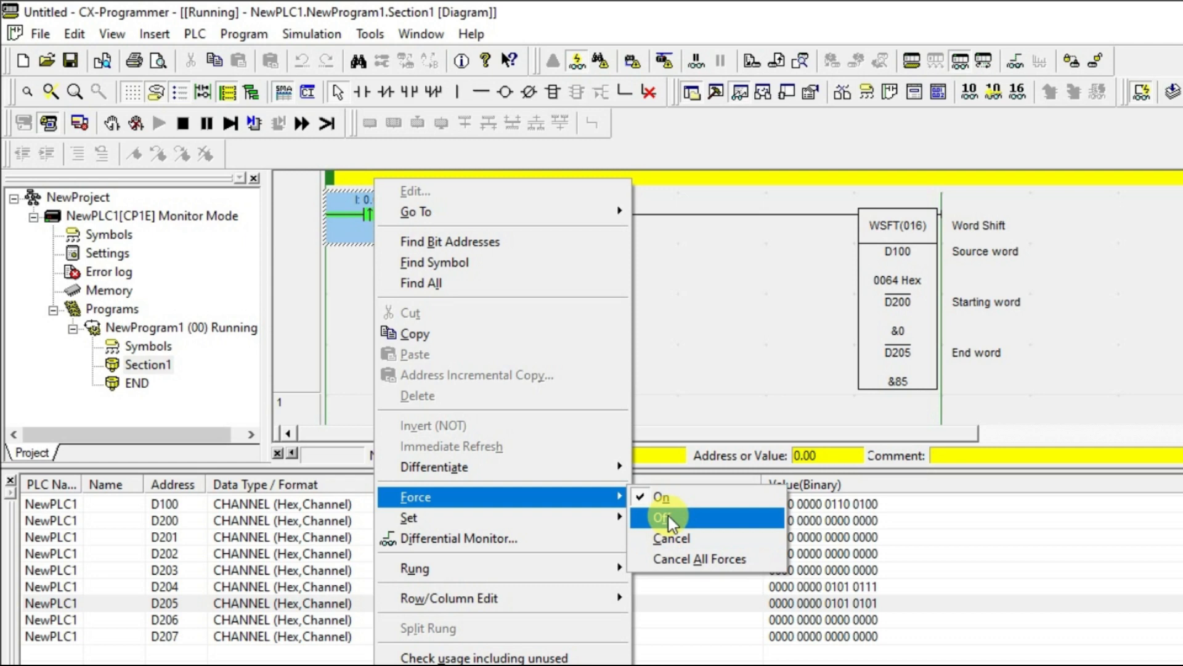
pyautogui.click(663, 517)
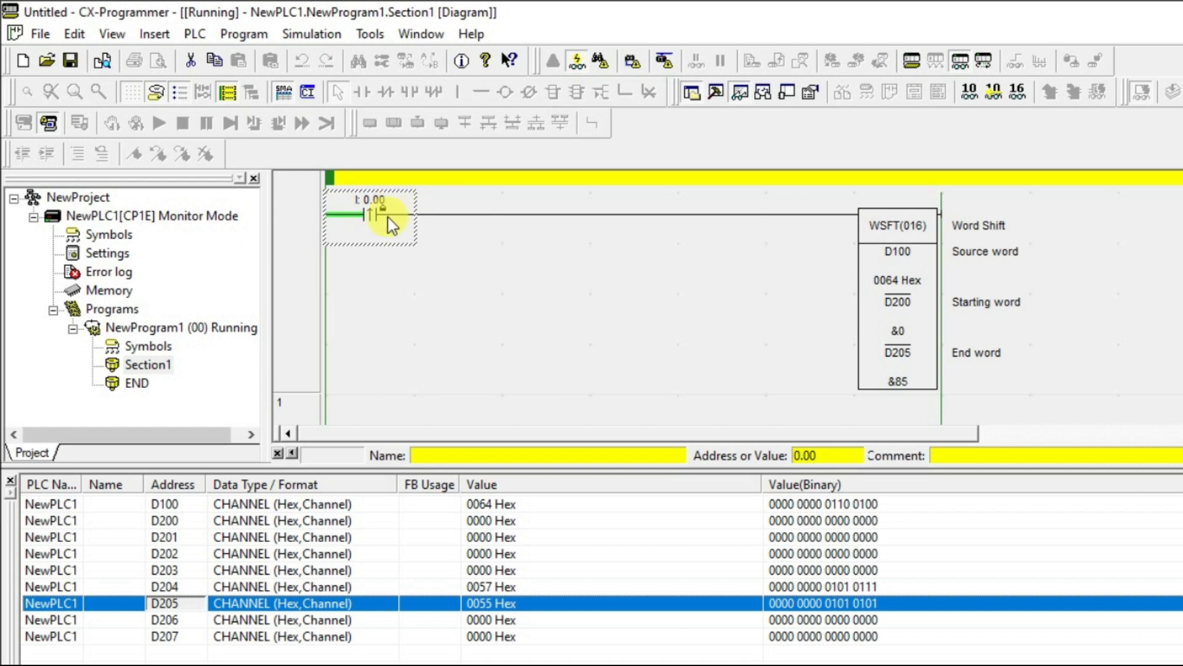
pyautogui.rightClick(370, 214)
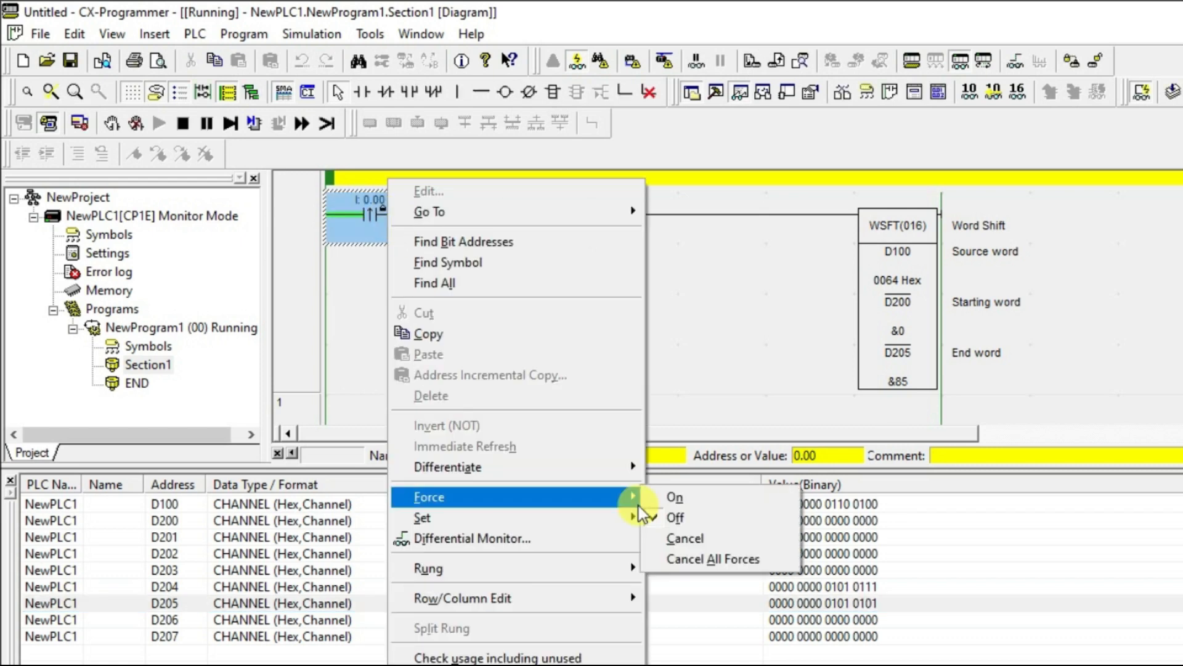
pyautogui.click(673, 496)
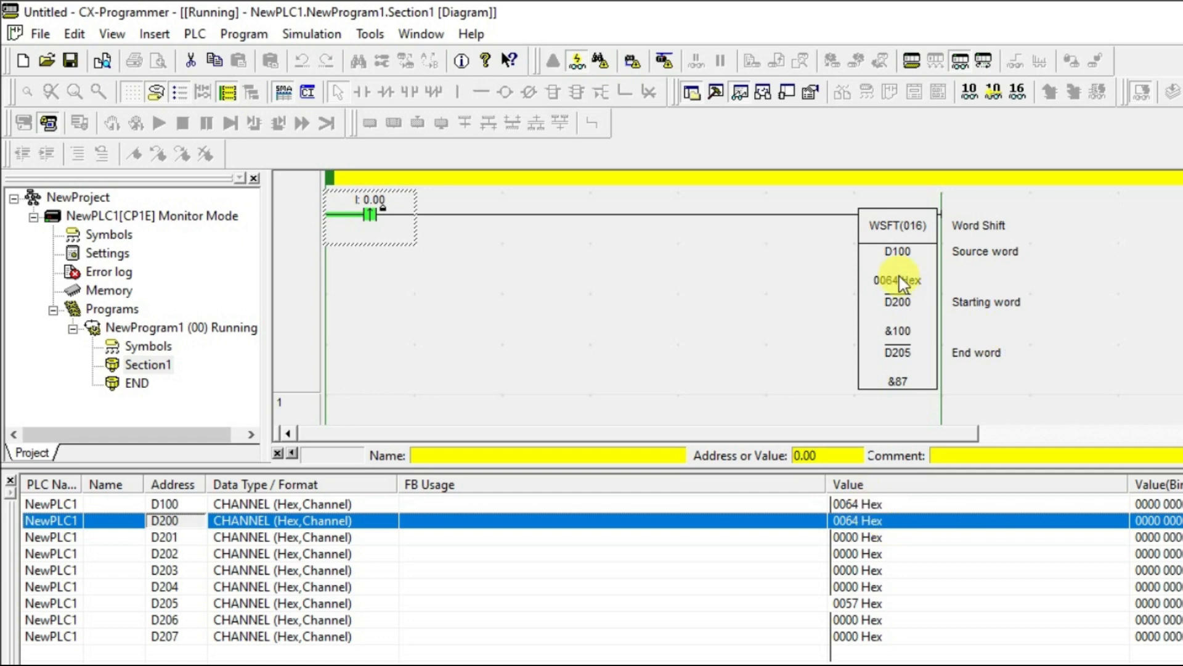
pyautogui.click(856, 603)
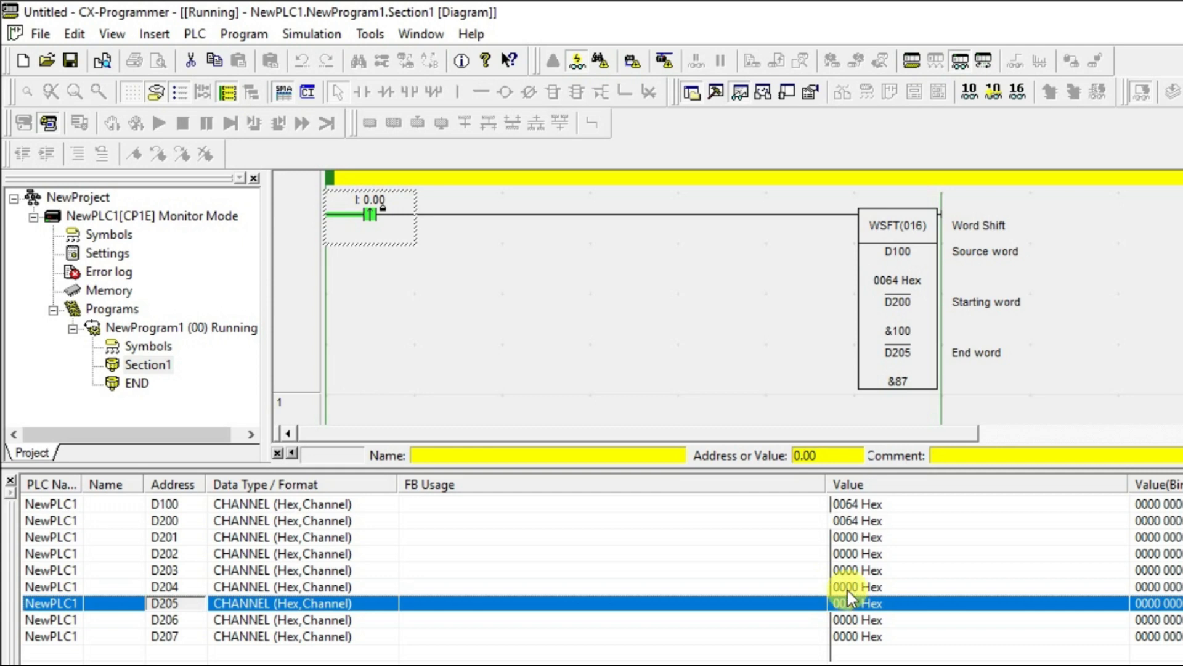
# Set D204 to 34 (0022 Hex) in the watch window.
pyautogui.doubleClick(856, 586)
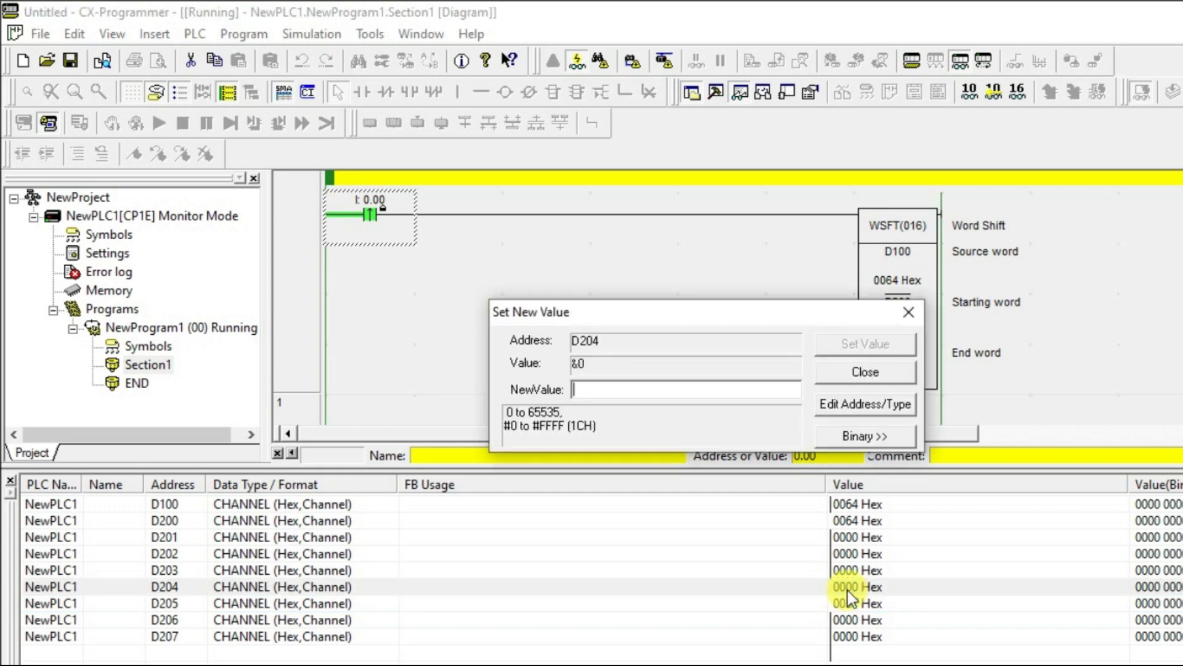
pyautogui.write('34')
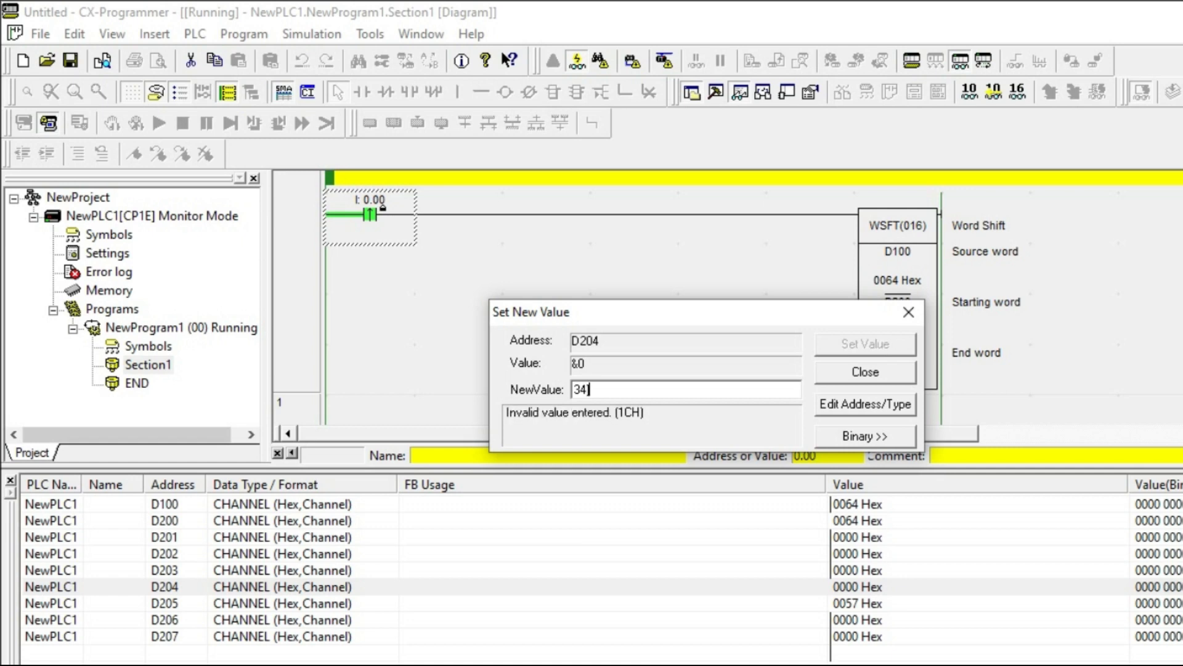
pyautogui.click(864, 371)
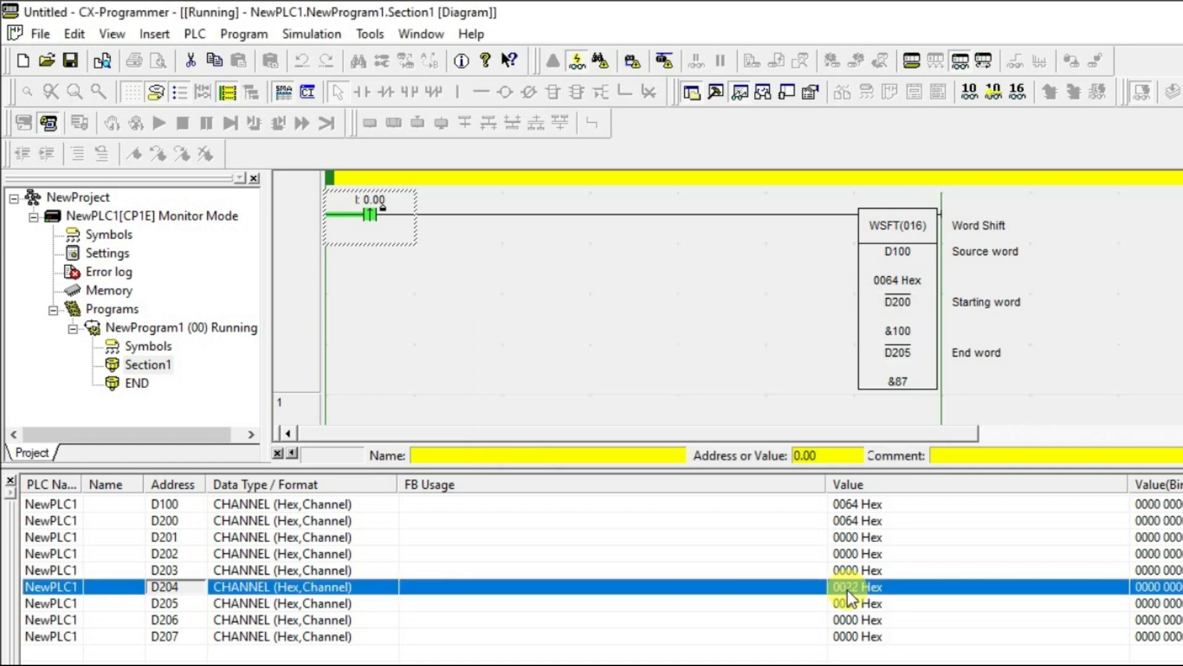
# Force contact 0.00 Off then On so 0064 reaches D201 and 0022 shifts into D205.
pyautogui.rightClick(366, 213)
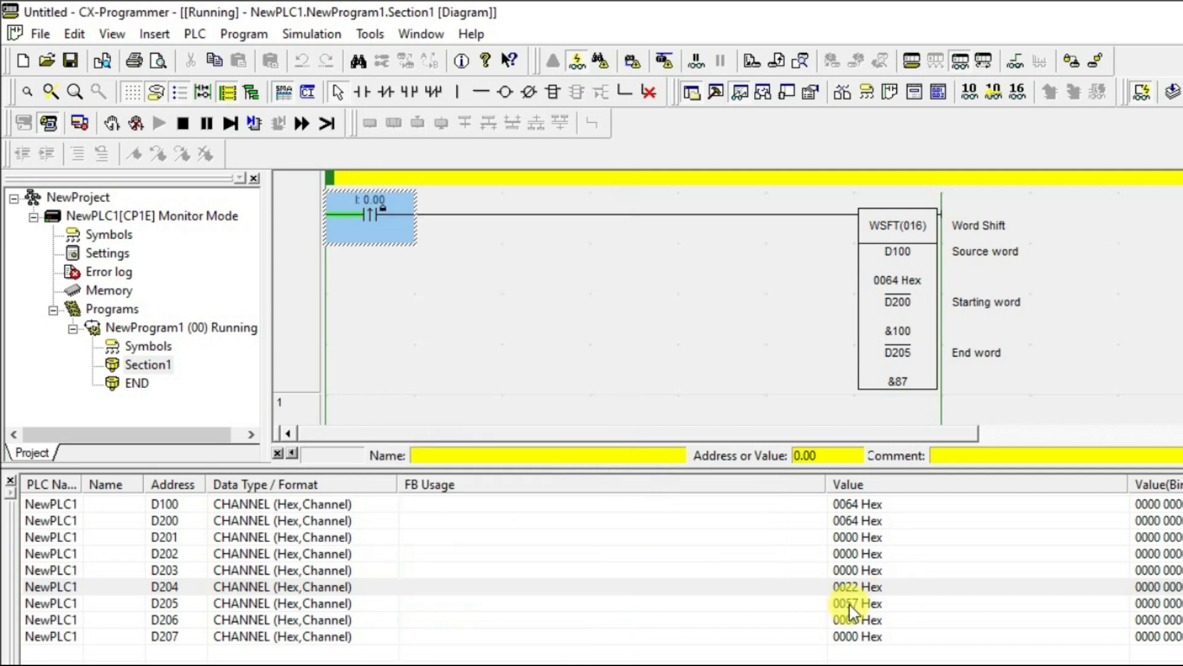
pyautogui.click(857, 587)
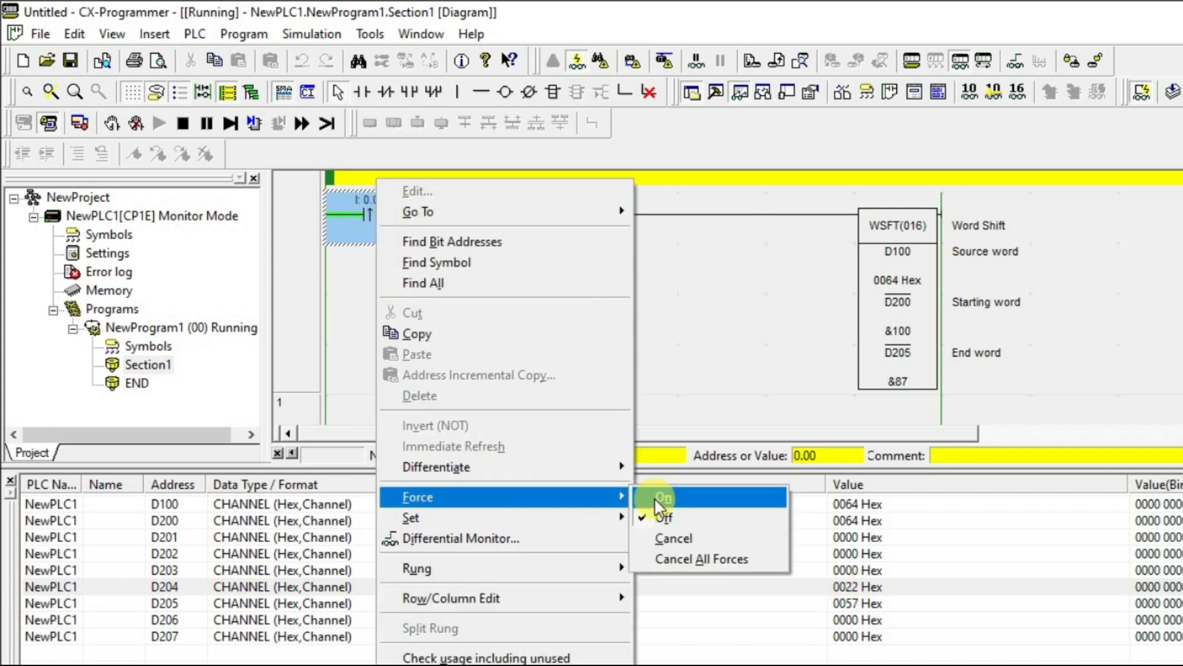
pyautogui.click(663, 497)
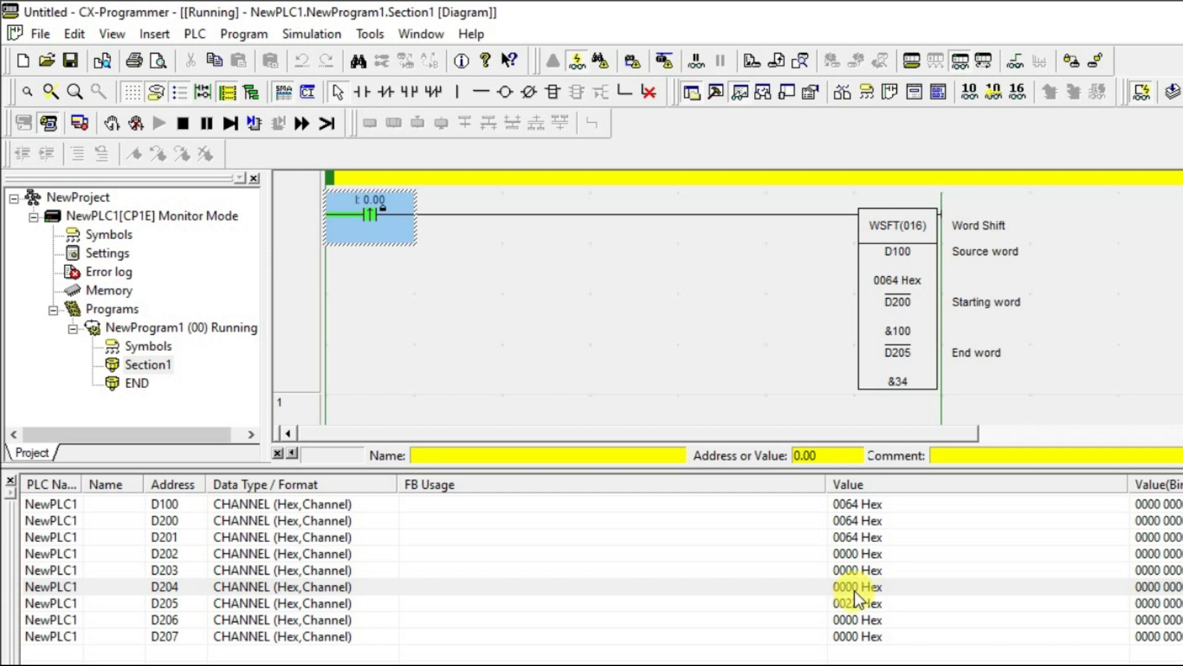